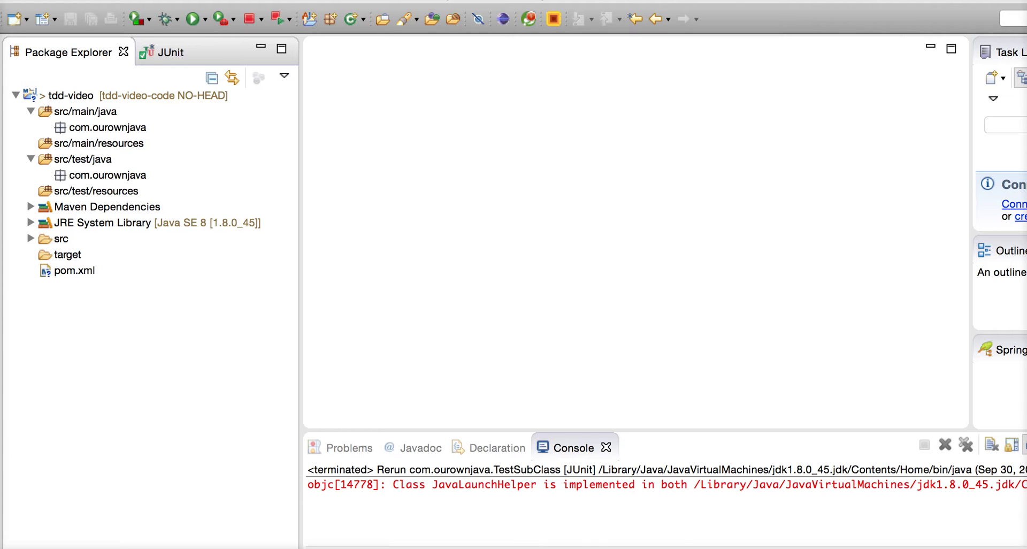
Create a new class named TestSubClass in com.ourownjava under src/test/java.
{"action": "right_click", "coordinate": [107, 174]}
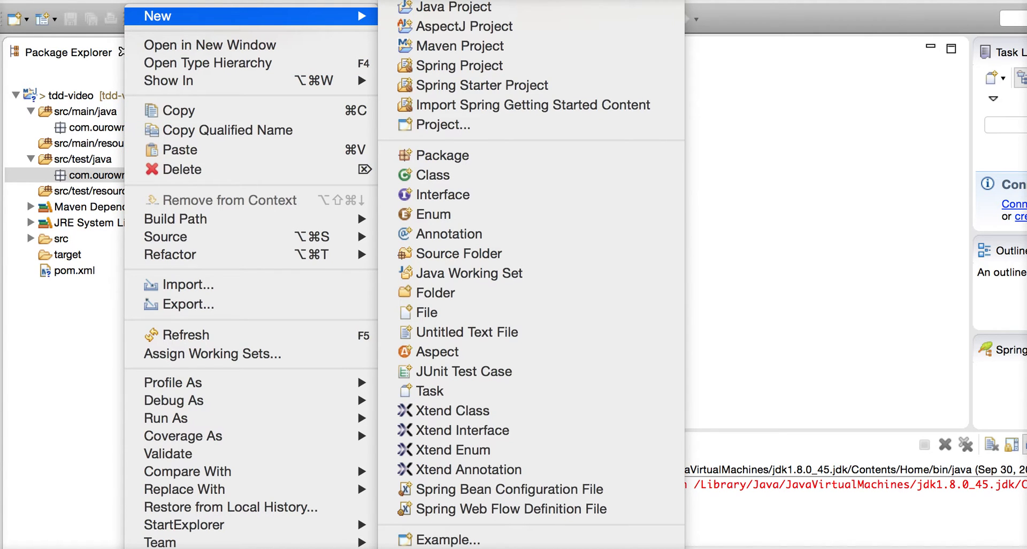
{"action": "mouse_move", "coordinate": [432, 175]}
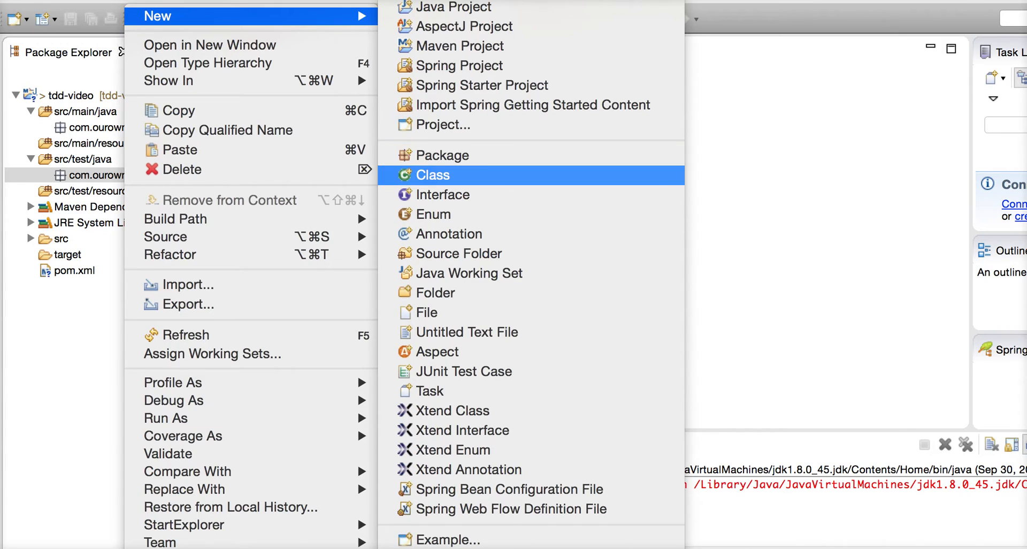
{"action": "left_click", "coordinate": [432, 174]}
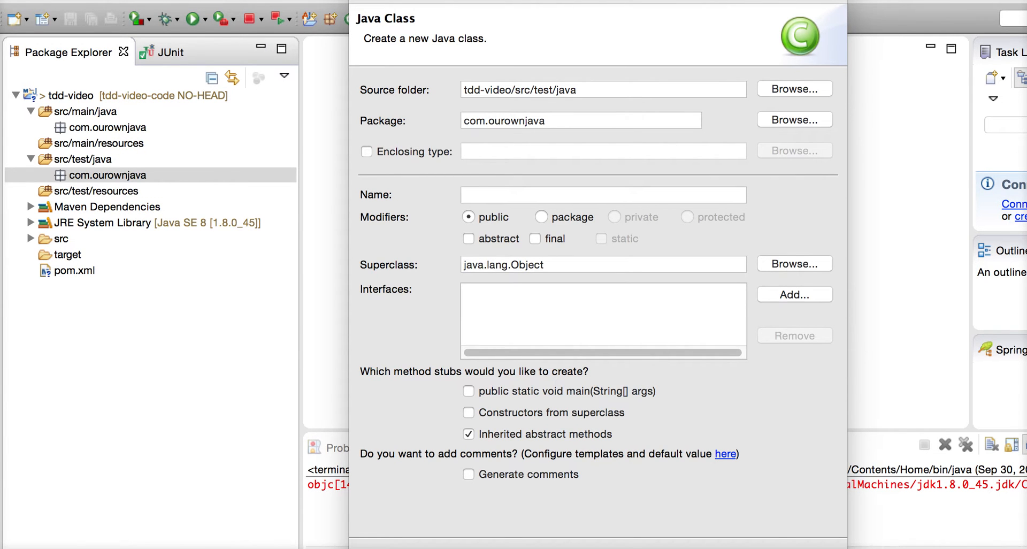
{"action": "left_click", "coordinate": [603, 194]}
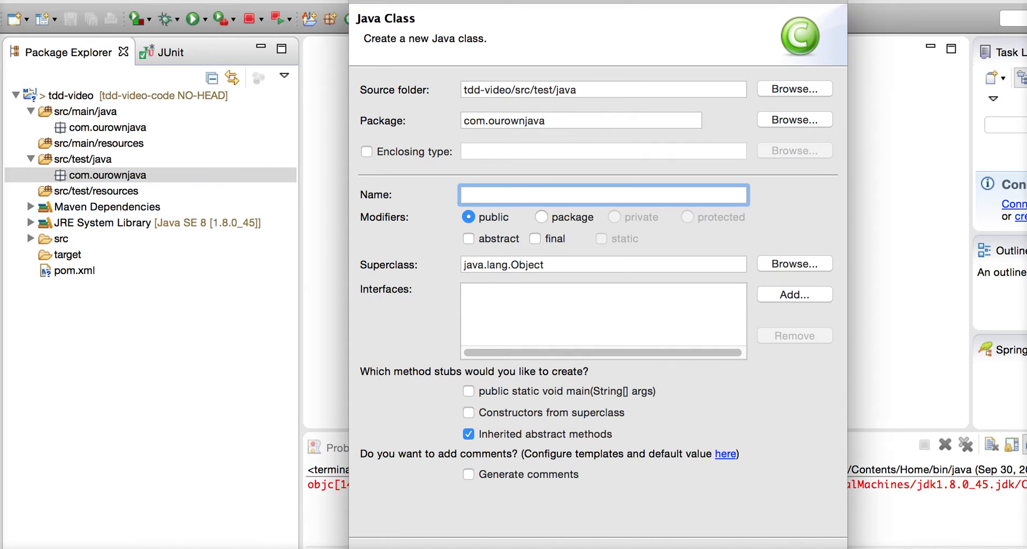
{"action": "left_click", "coordinate": [603, 195]}
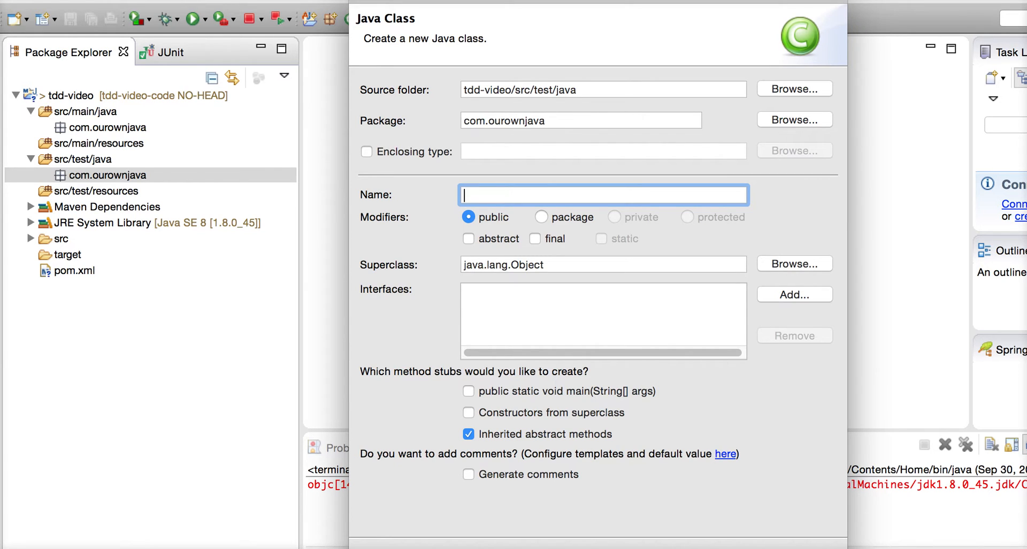
{"action": "type", "text": "TestS"}
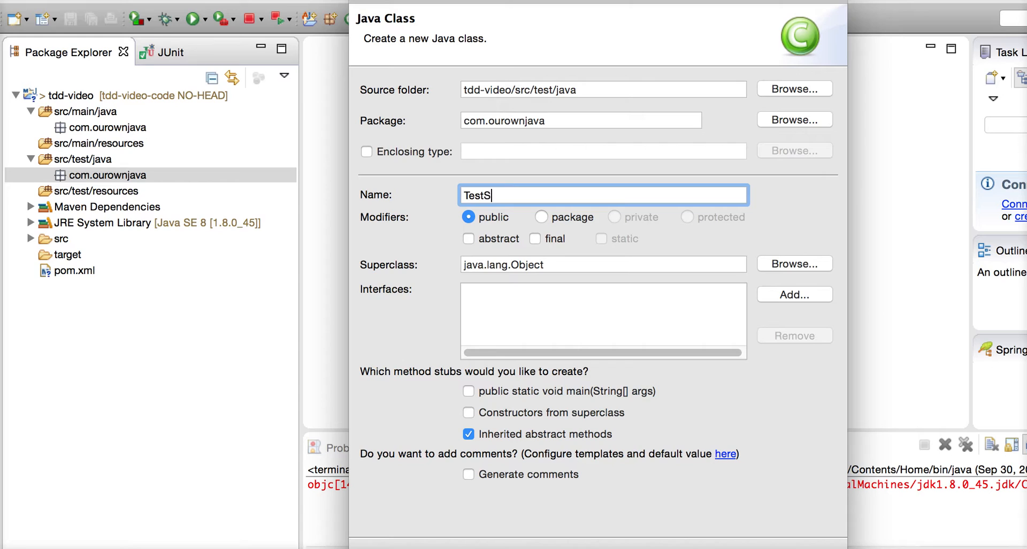
{"action": "key", "text": "Backspace"}
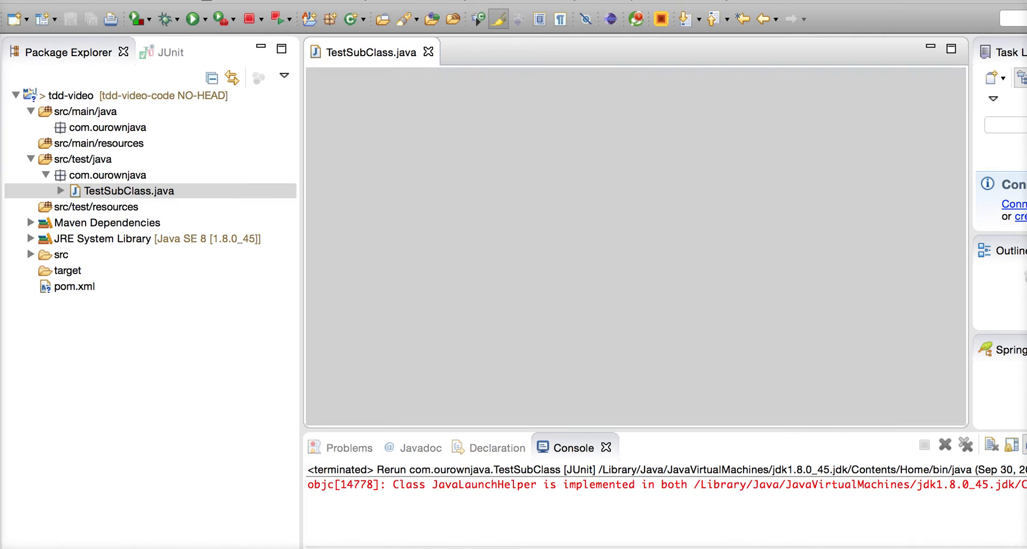
Declare 'private SubClass subClass;' and use Quick Fix to create the SubClass class.
{"action": "type", "text": "pr"}
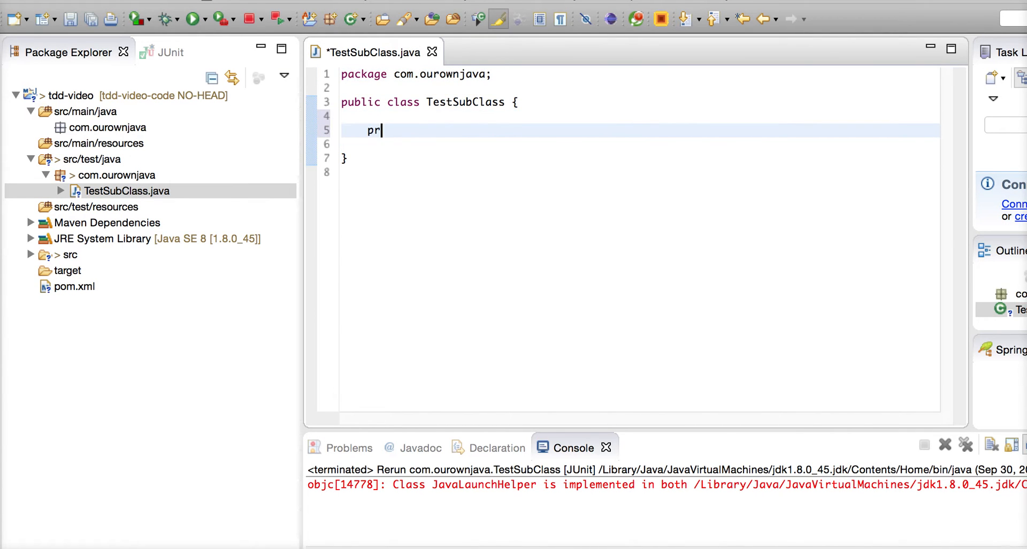
{"action": "type", "text": "ivate Sin"}
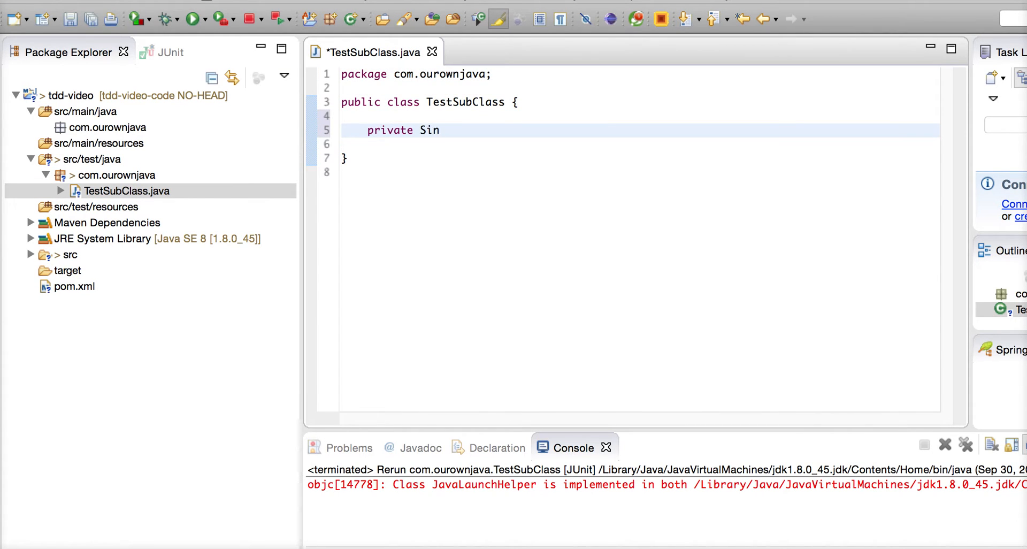
{"action": "type", "text": "ubClass"}
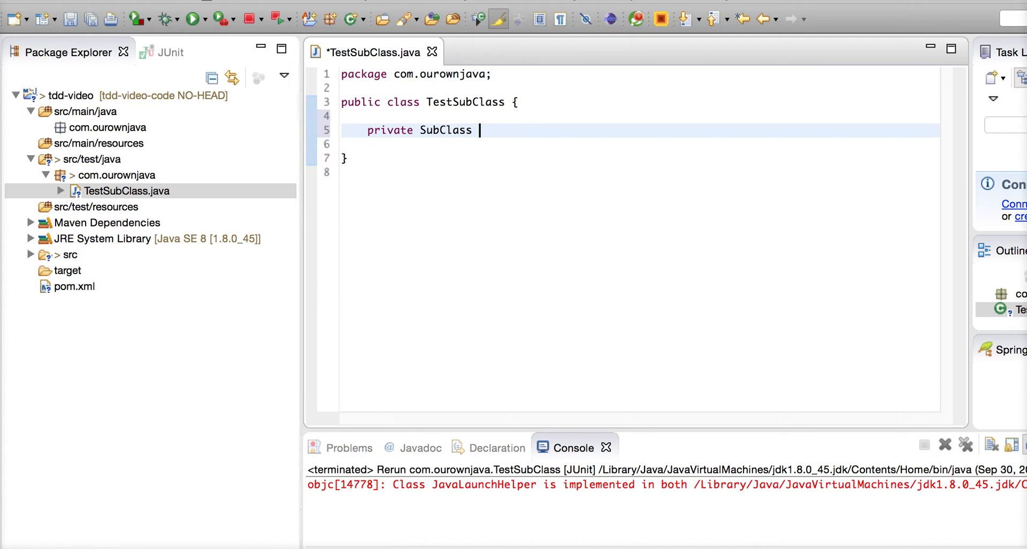
{"action": "type", "text": "subCla"}
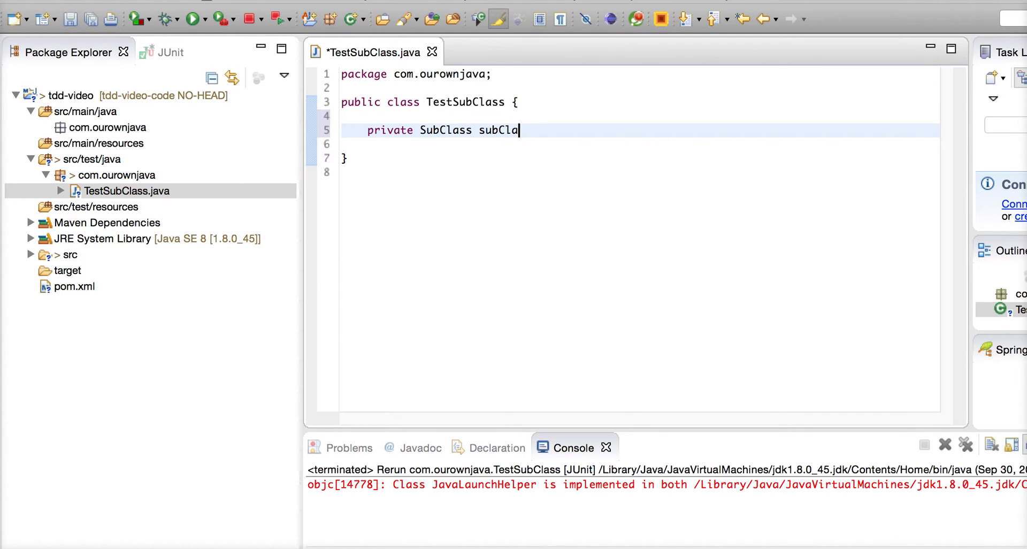
{"action": "type", "text": "ss;"}
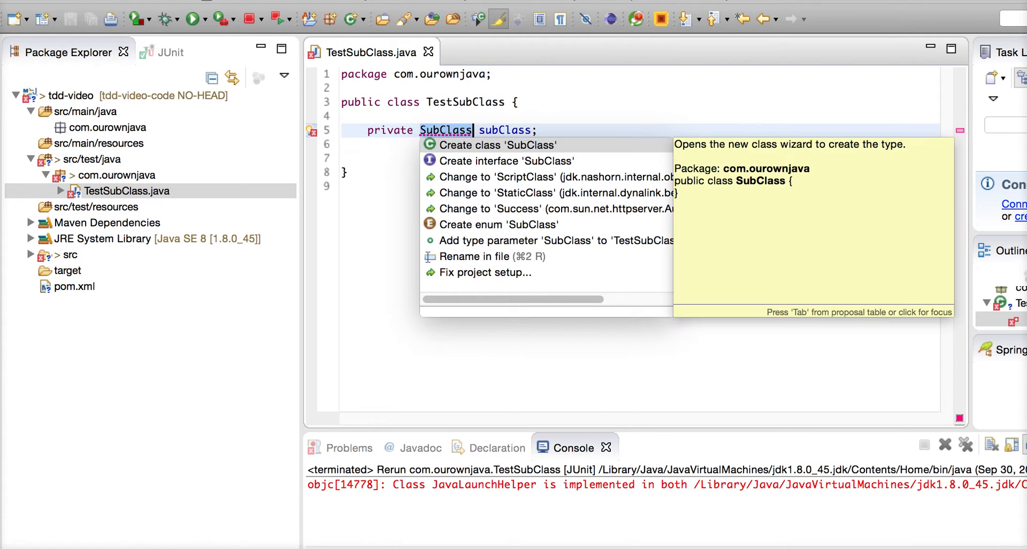
{"action": "left_click", "coordinate": [495, 144]}
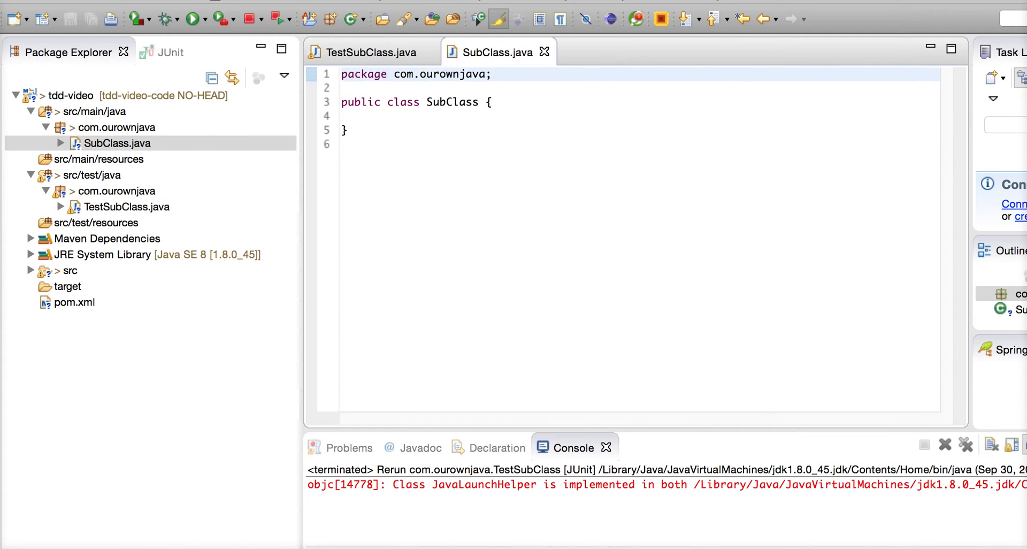
Create SuperClass in the main package and make SubClass extend SuperClass.
{"action": "right_click", "coordinate": [115, 127]}
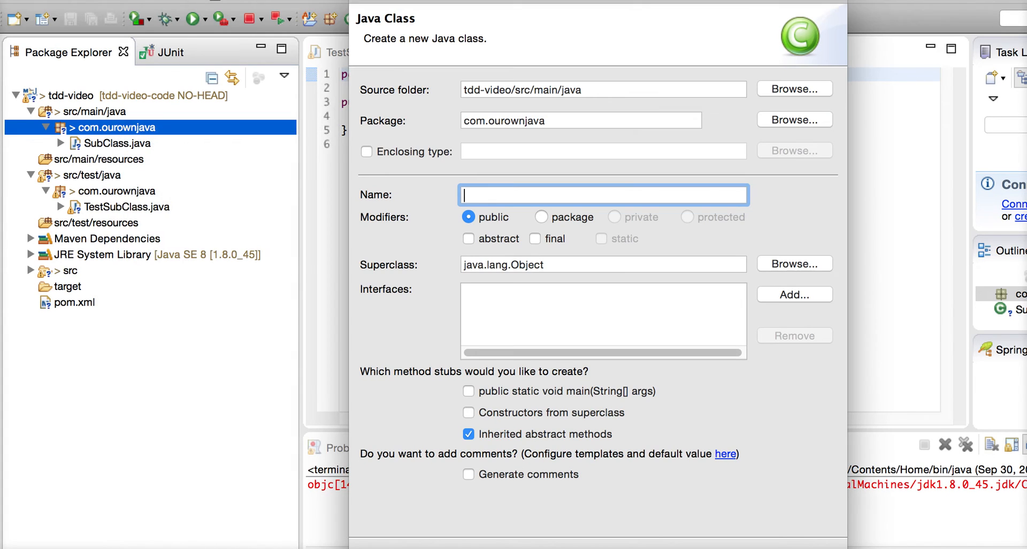
{"action": "type", "text": "SuperClass"}
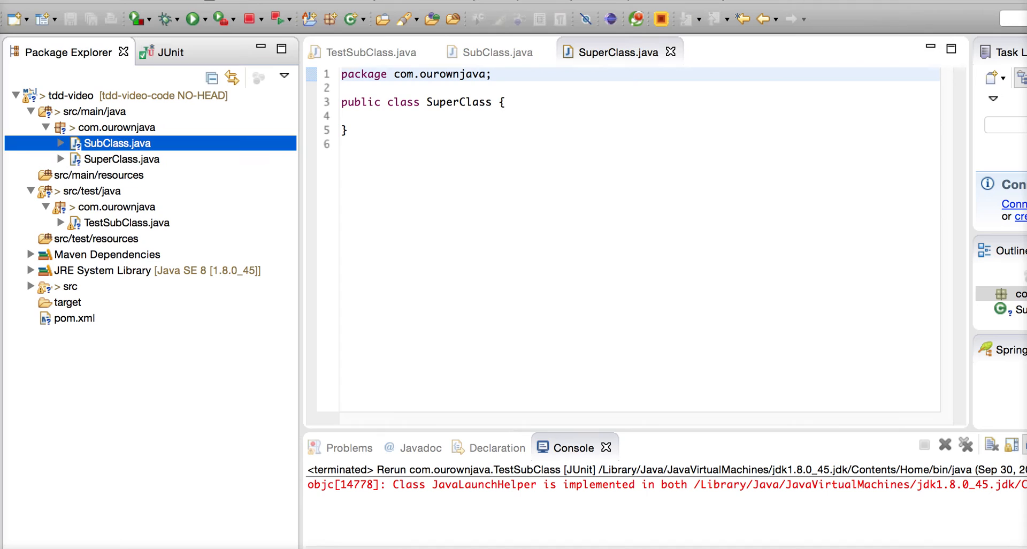
{"action": "type", "text": "e"}
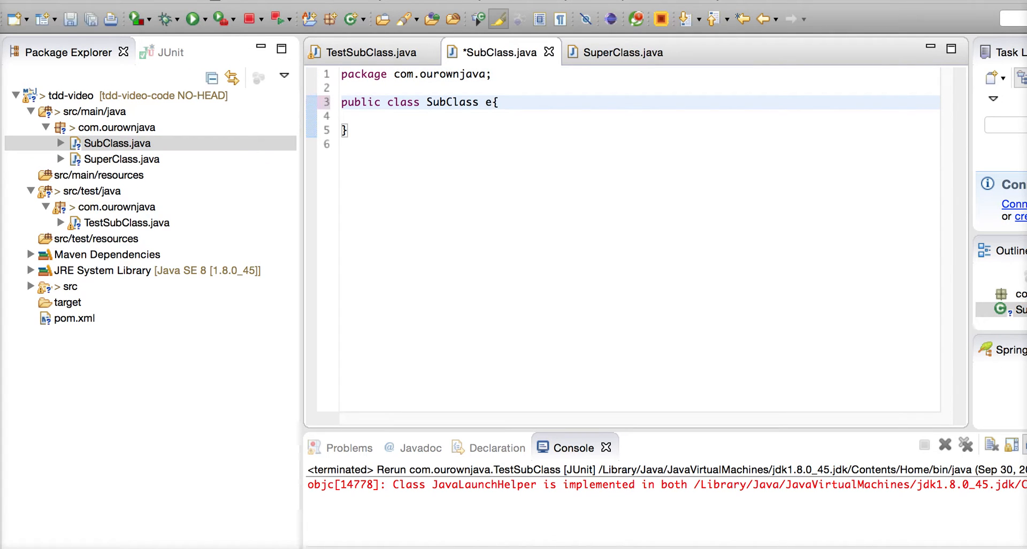
{"action": "type", "text": "xtend"}
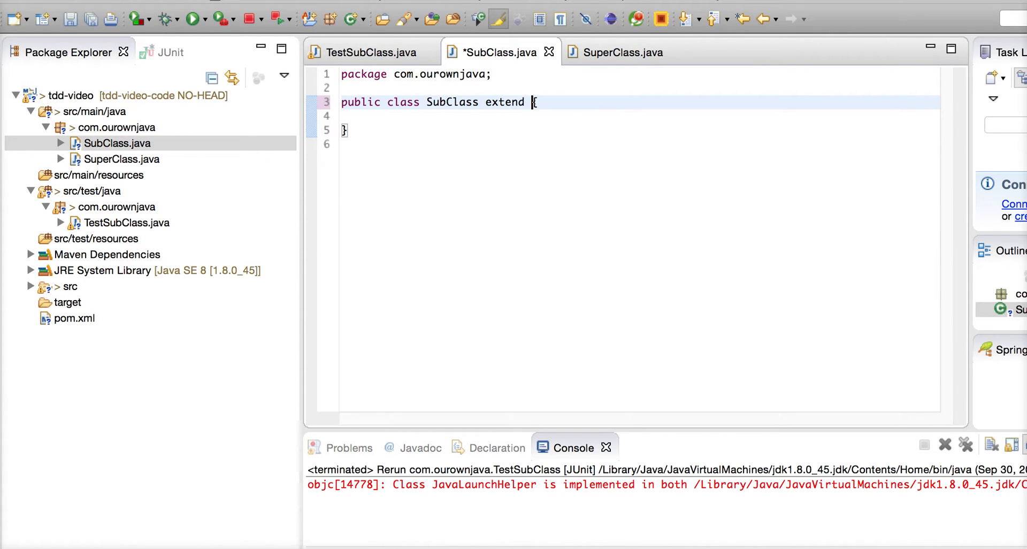
{"action": "type", "text": "s SuperCls"}
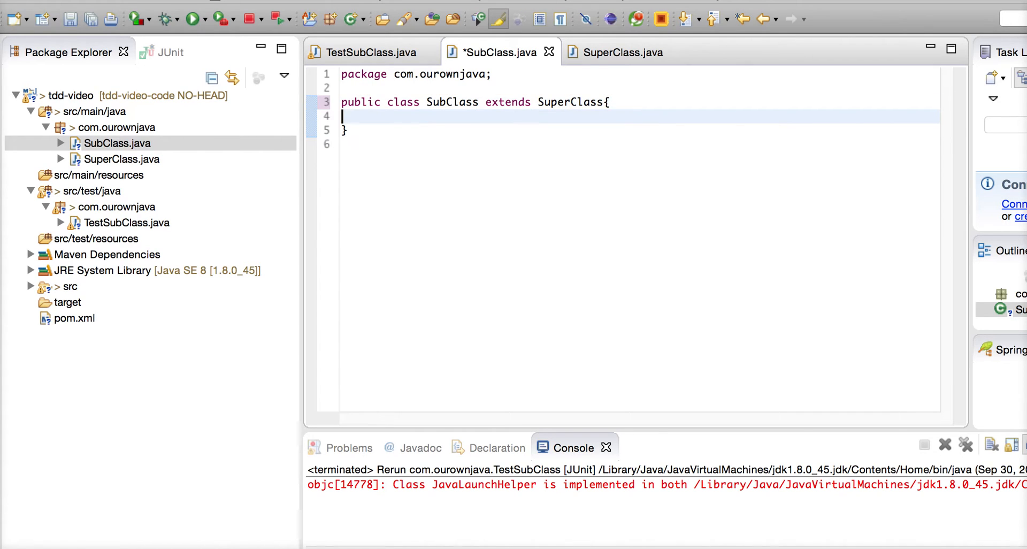
Write a SubClass constructor taking String data that assigns this.data = data, and save.
{"action": "type", "text": "p"}
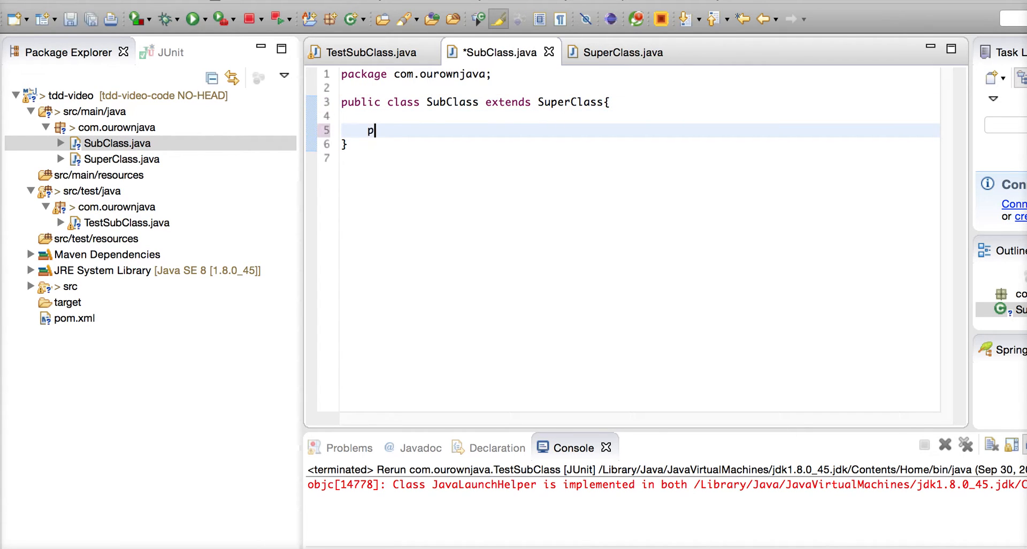
{"action": "type", "text": "ublic"}
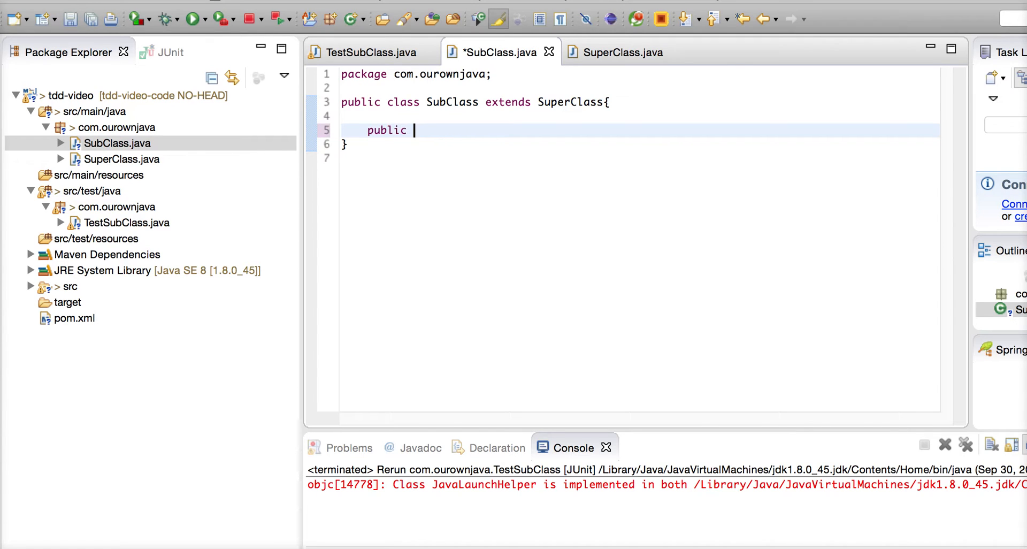
{"action": "type", "text": "SubClass"}
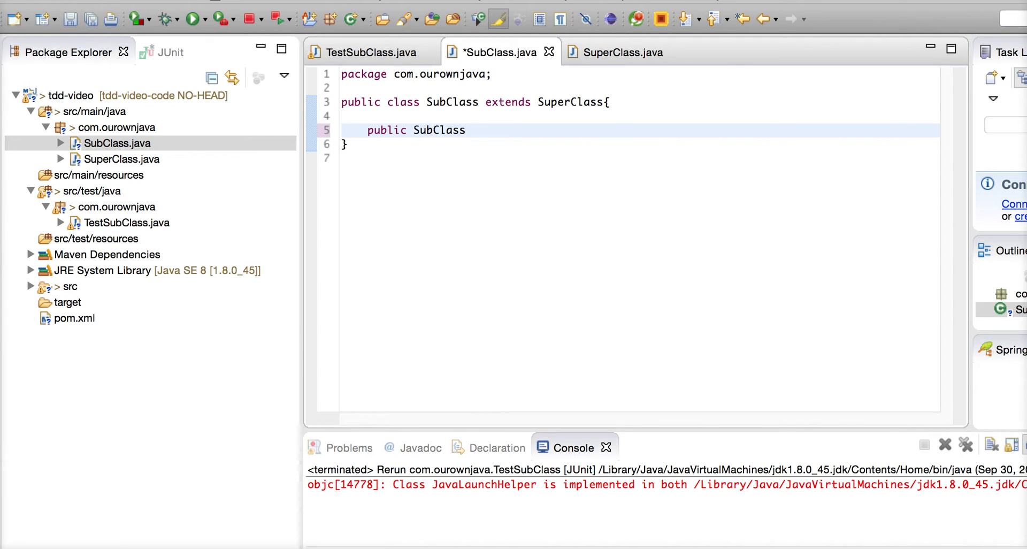
{"action": "type", "text": "(){"}
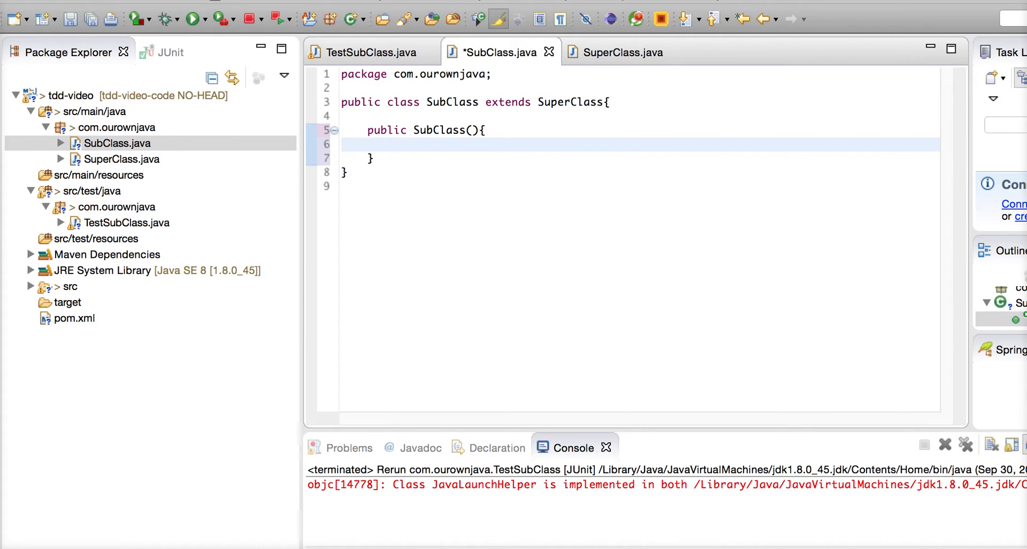
{"action": "type", "text": "final"}
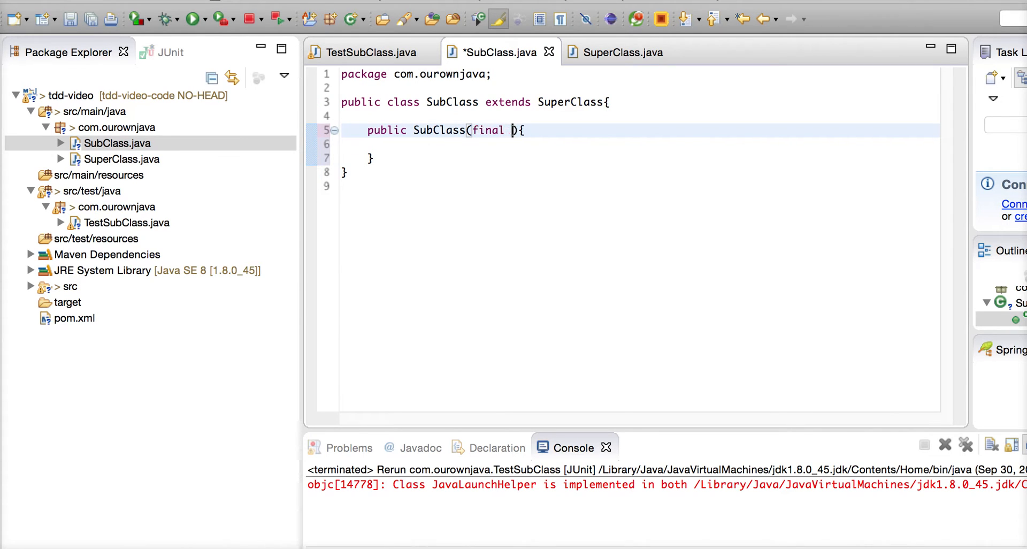
{"action": "key", "text": "Backspace"}
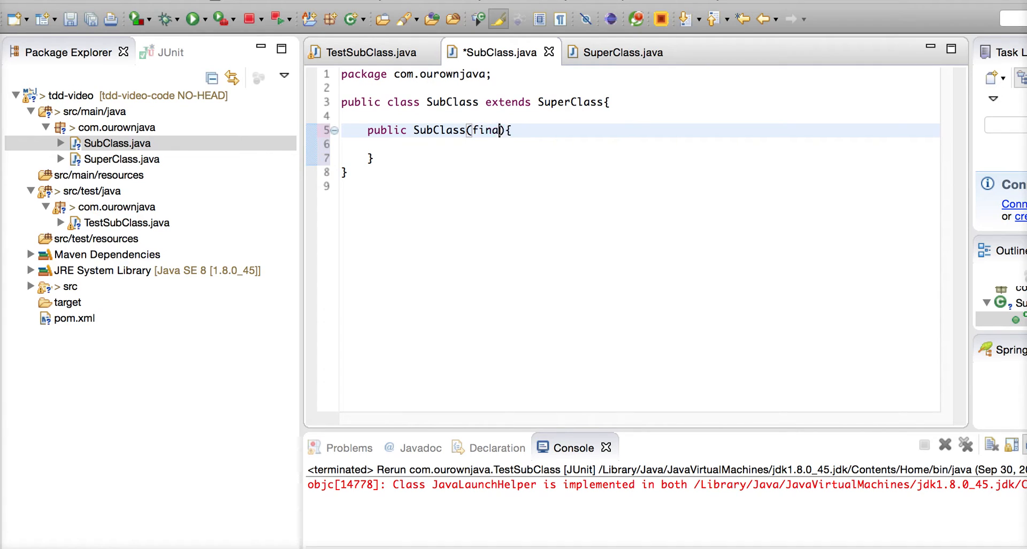
{"action": "type", "text": "String data"}
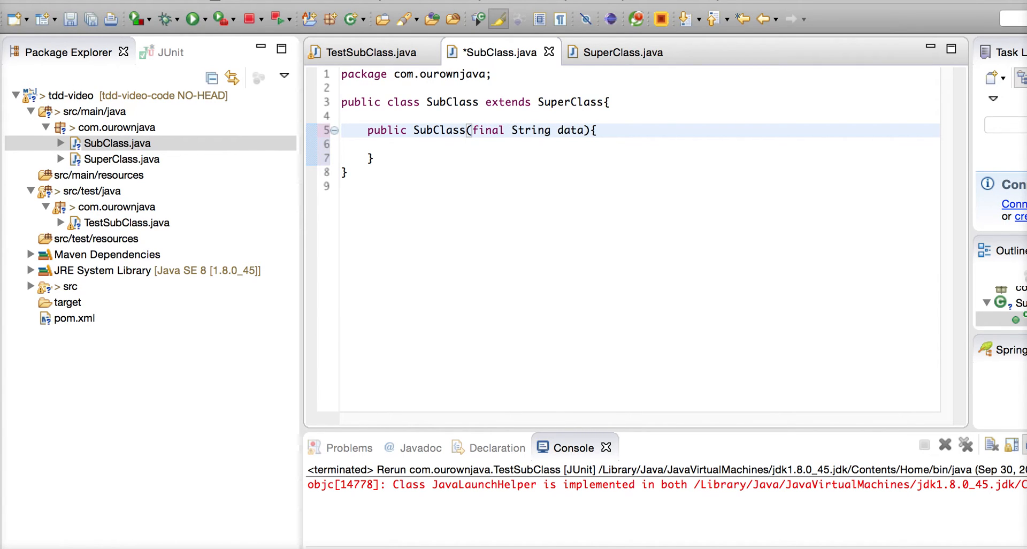
{"action": "type", "text": "this.d"}
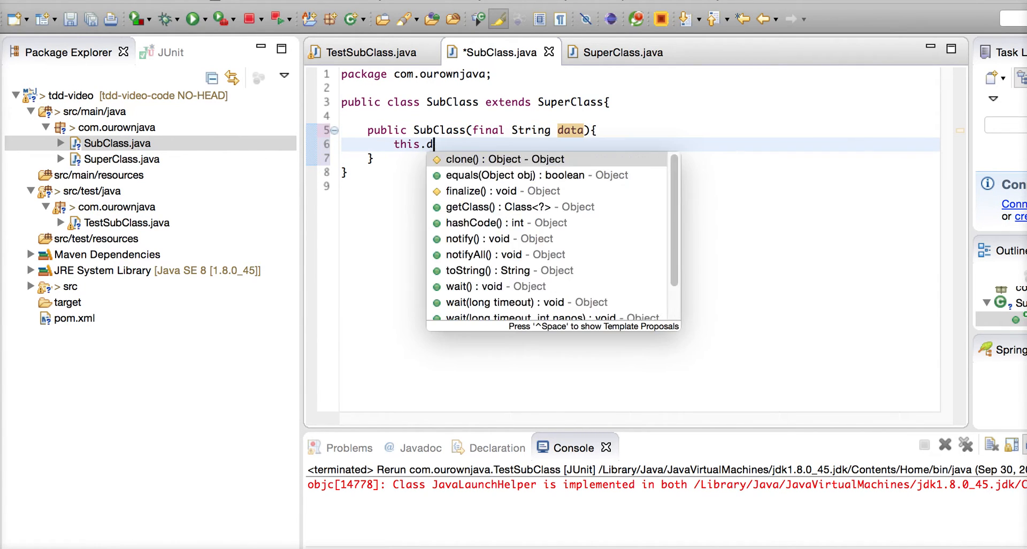
{"action": "type", "text": "ata ="}
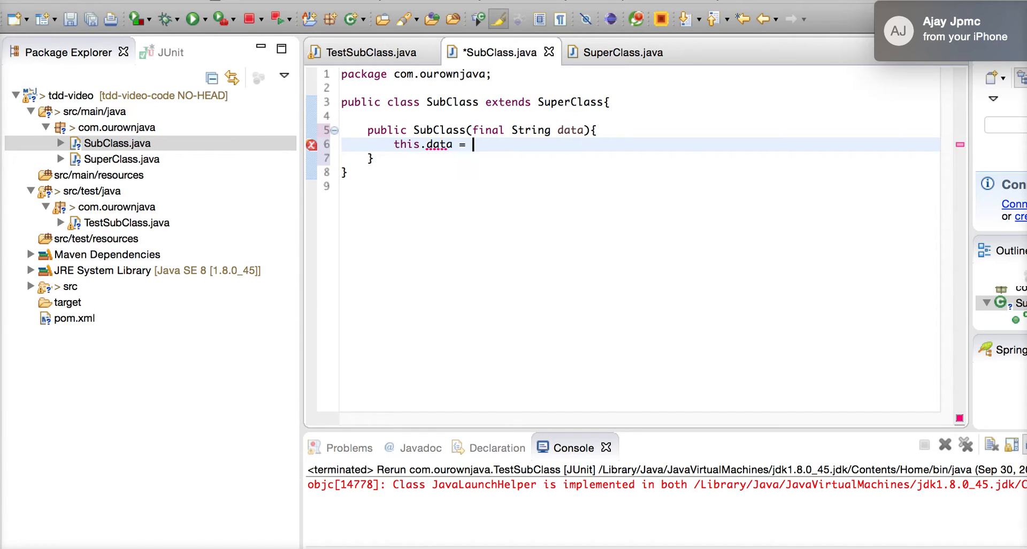
{"action": "type", "text": "data;"}
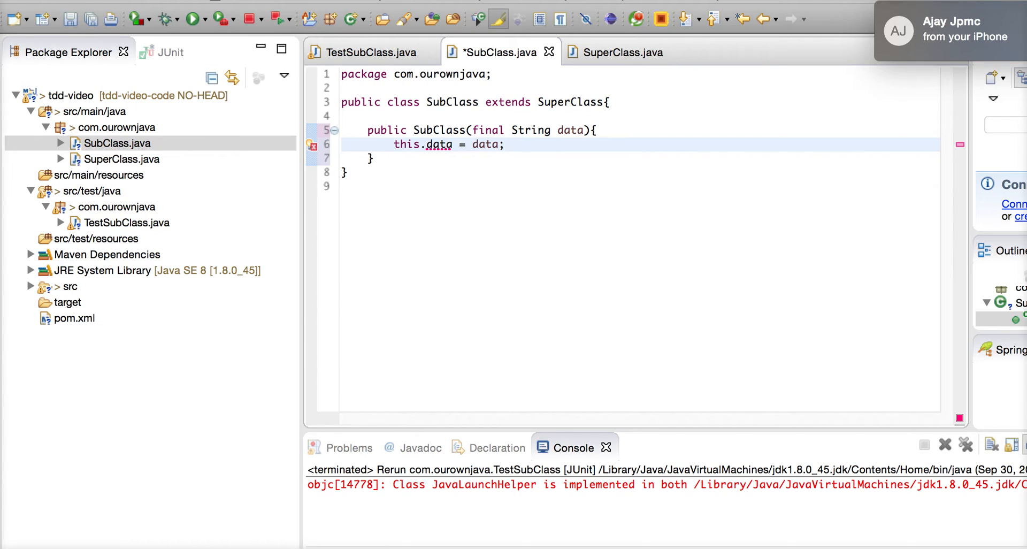
{"action": "key", "text": "Cmd+s"}
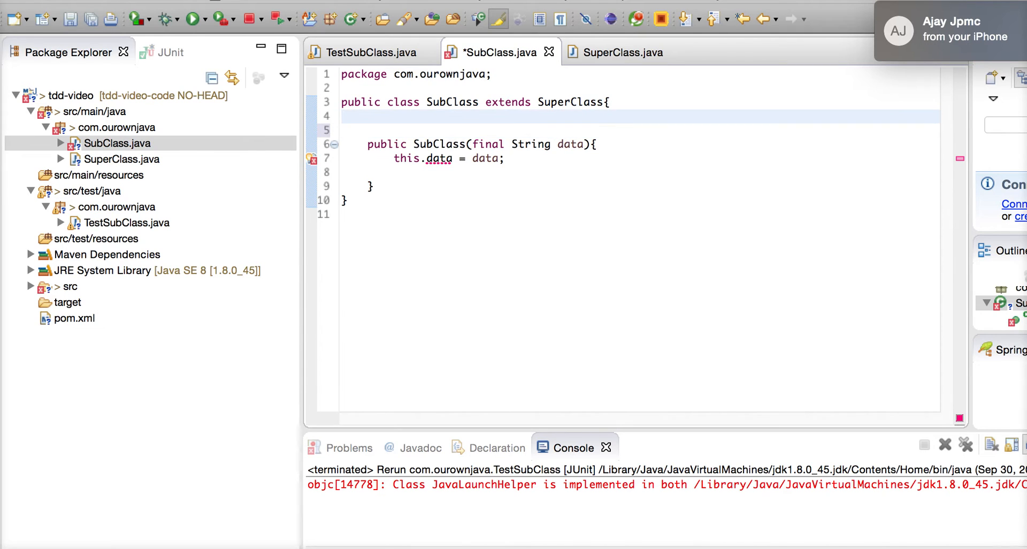
Add a 'private String data;' field above the constructor, then go to SuperClass.
{"action": "type", "text": "private String data;"}
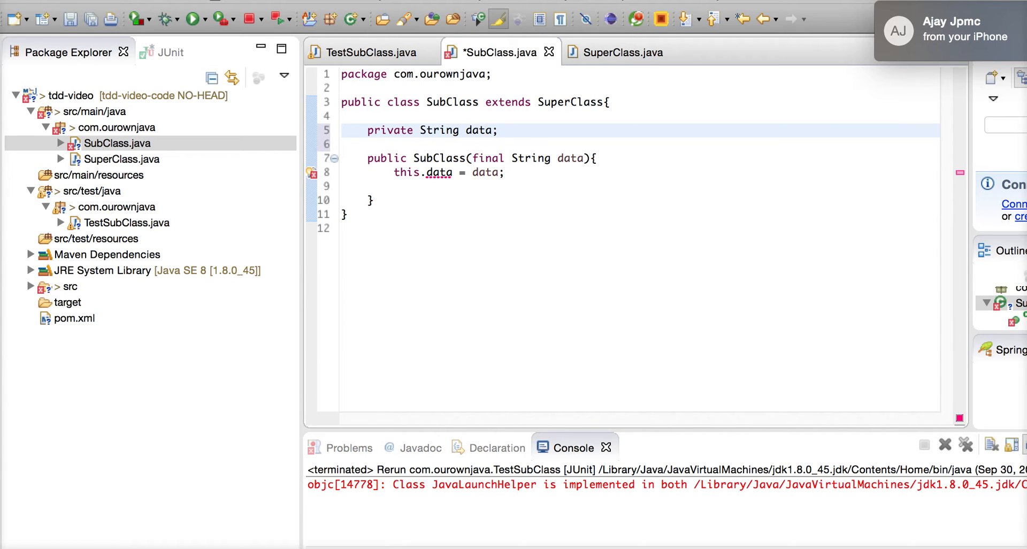
{"action": "key", "text": "Cmd+f"}
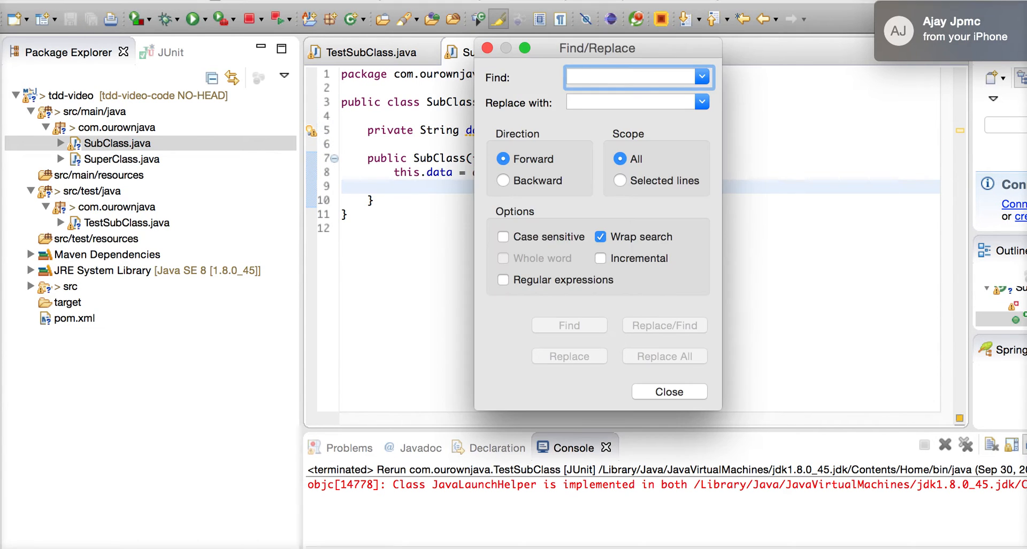
{"action": "left_click", "coordinate": [669, 391]}
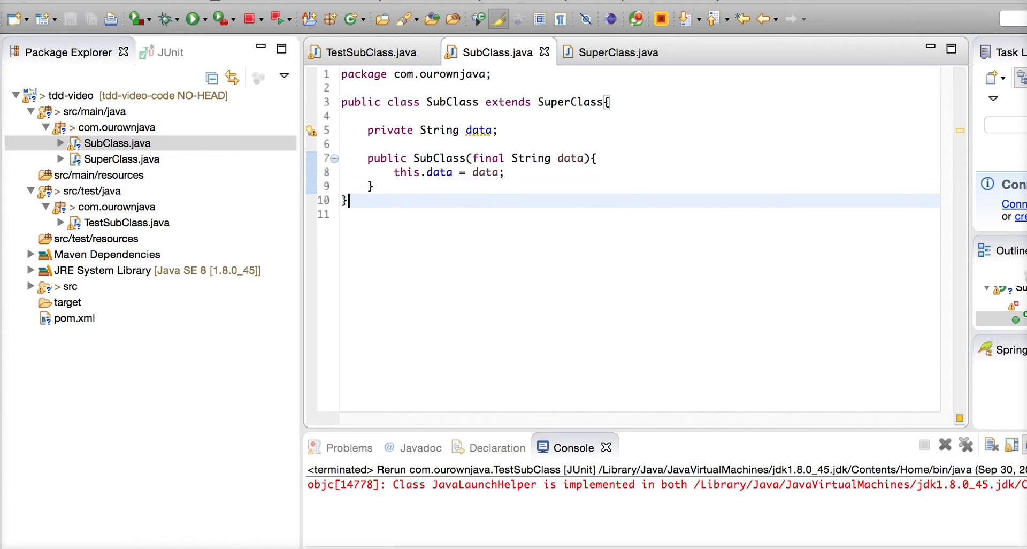
{"action": "key", "text": "Enter"}
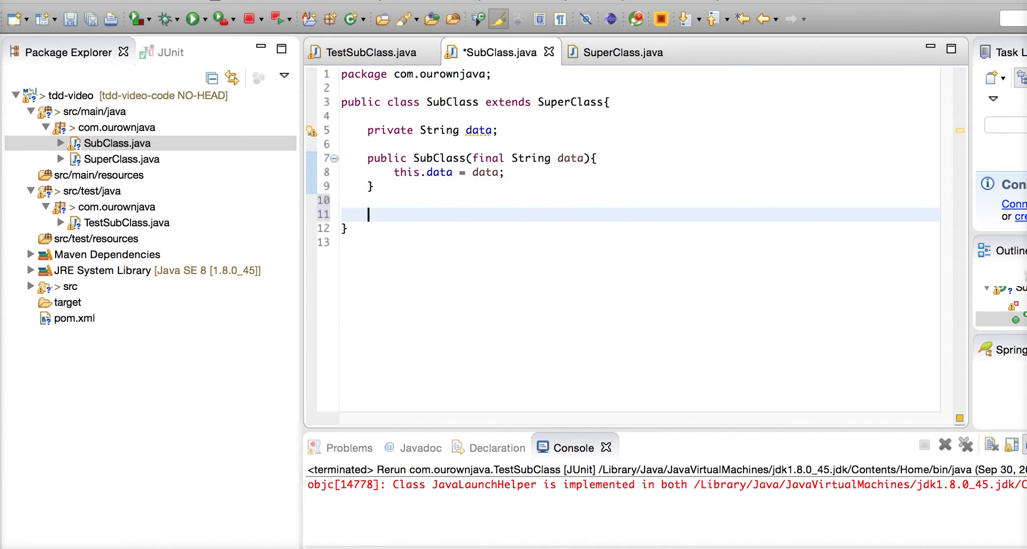
{"action": "left_click", "coordinate": [617, 52]}
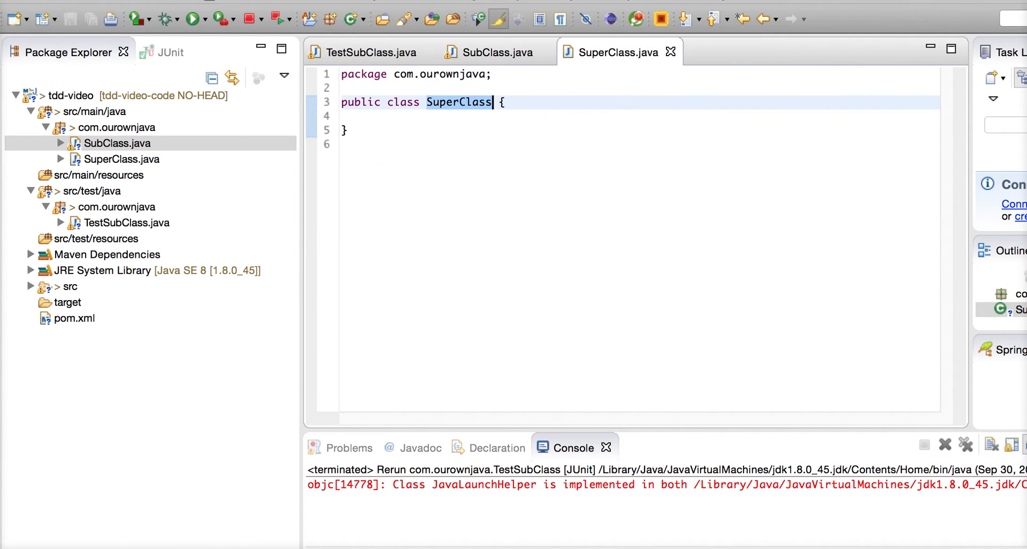
Start a public SuperClass constructor taking a String parameter.
{"action": "key", "text": "Enter"}
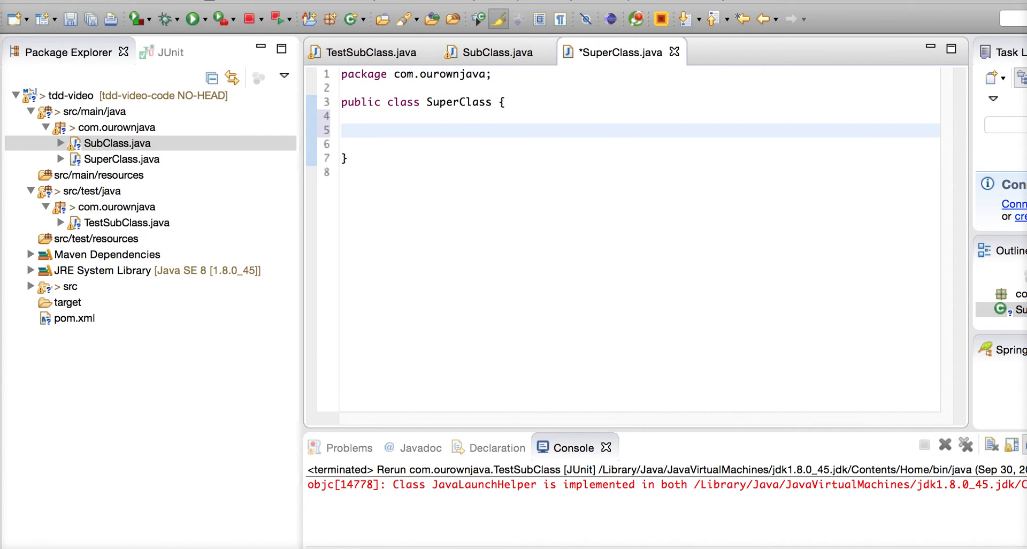
{"action": "type", "text": "public Super"}
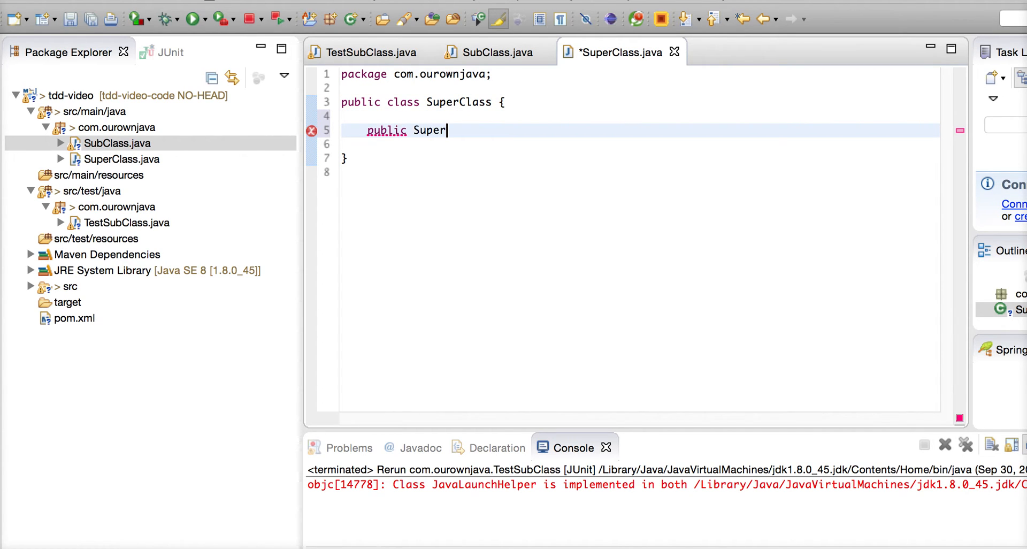
{"action": "type", "text": "Cl"}
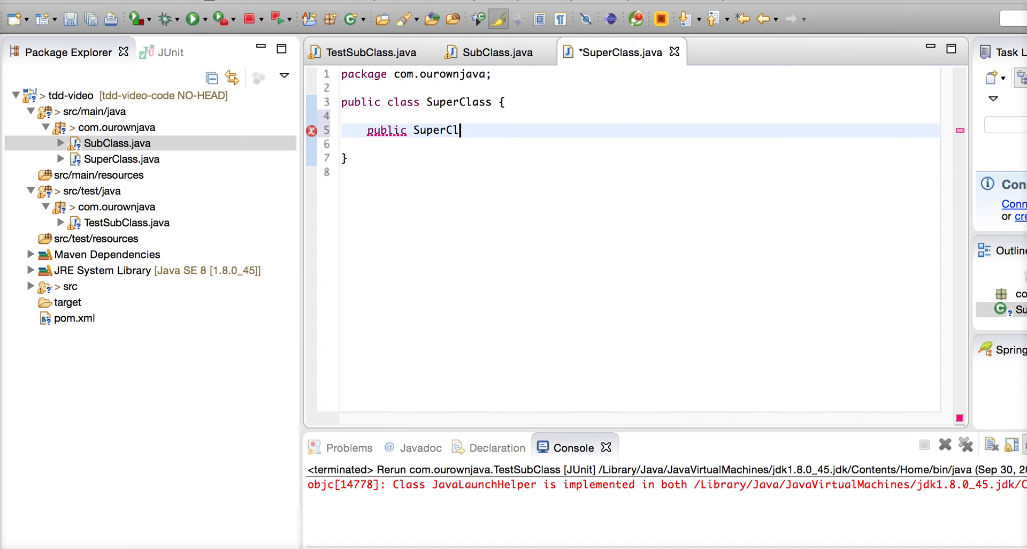
{"action": "type", "text": "ass(String)"}
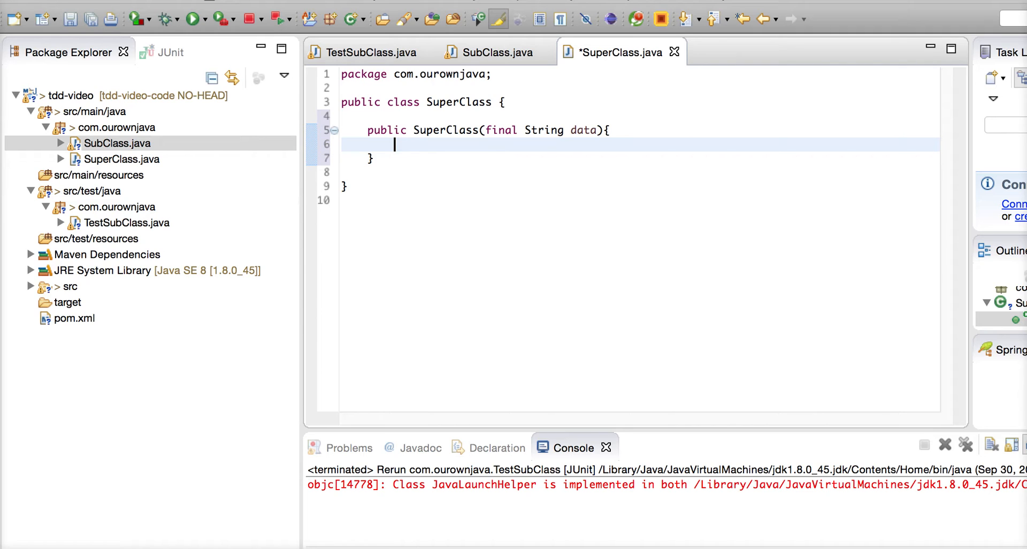
{"action": "type", "text": "tjpw"}
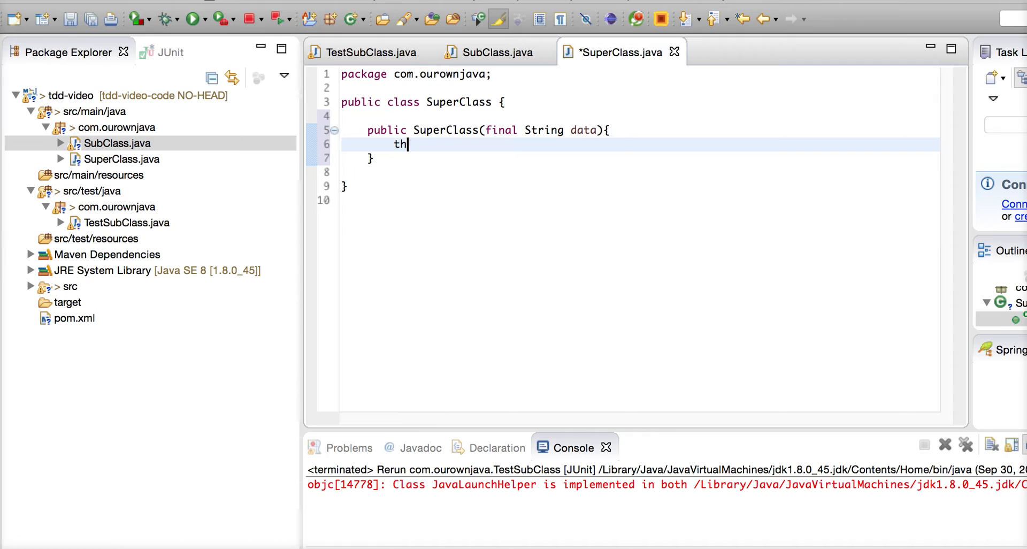
Make it throw new IllegalArgumentException("Don't call me please!!"), then return to SubClass.
{"action": "type", "text": "row new Ille"}
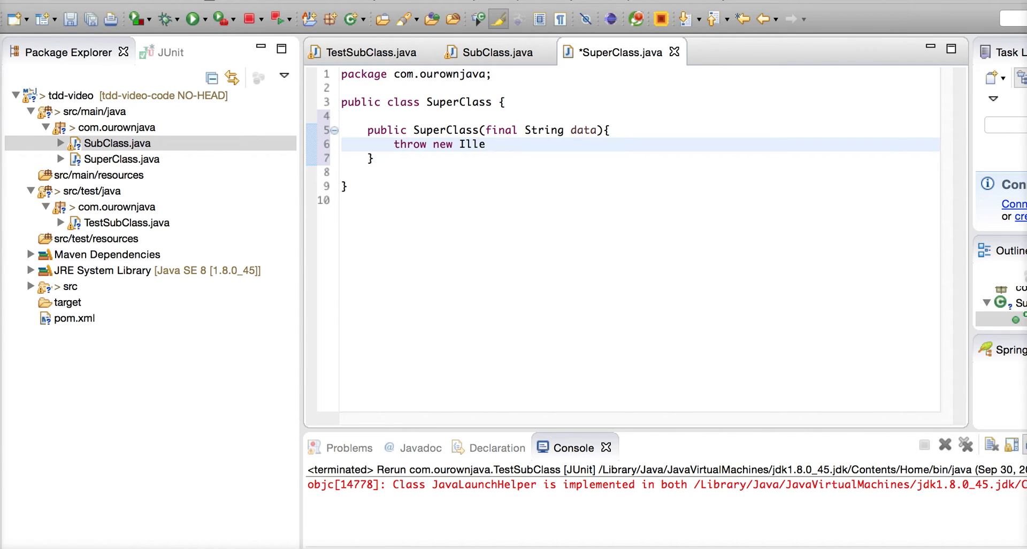
{"action": "type", "text": "galAr"}
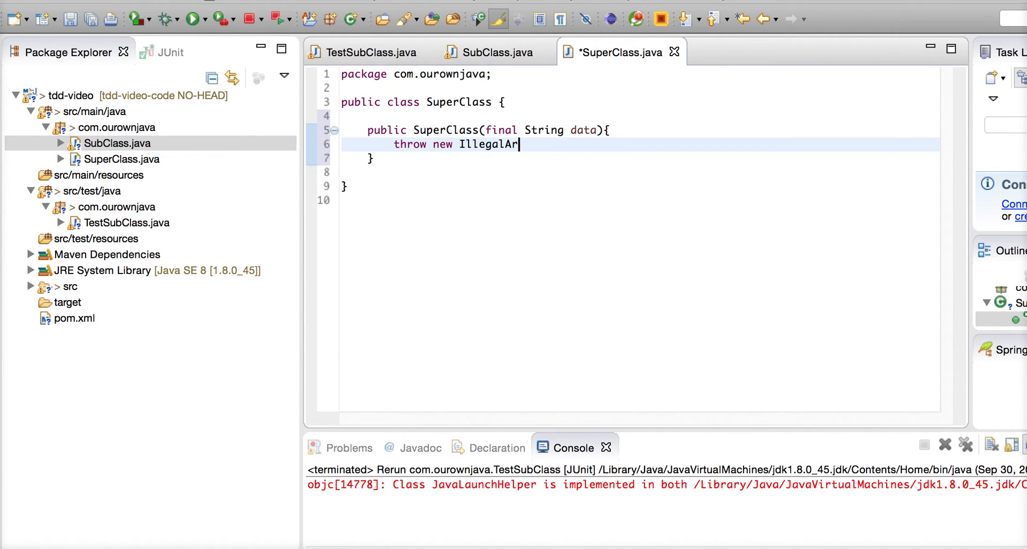
{"action": "type", "text": "gumentEsc"}
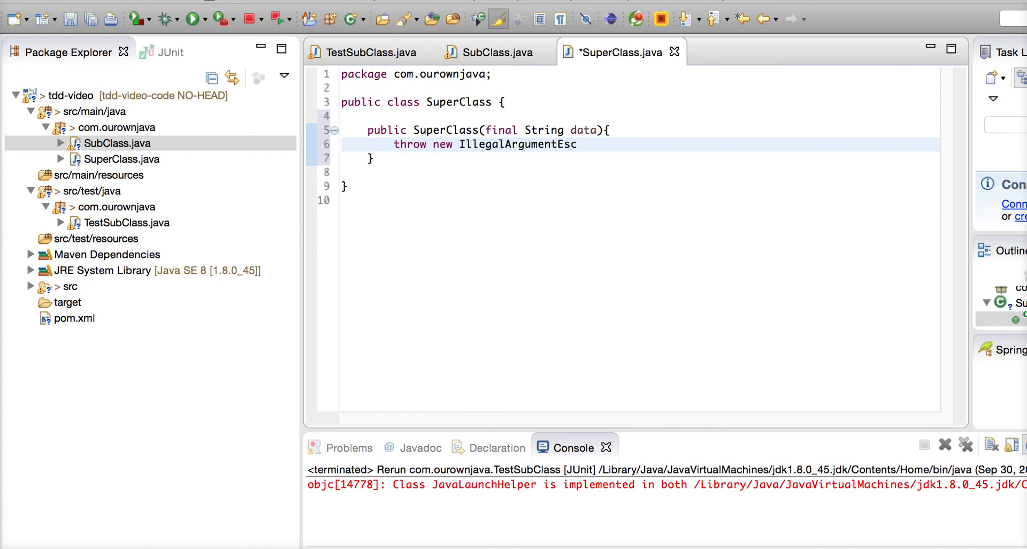
{"action": "type", "text": "eption()"}
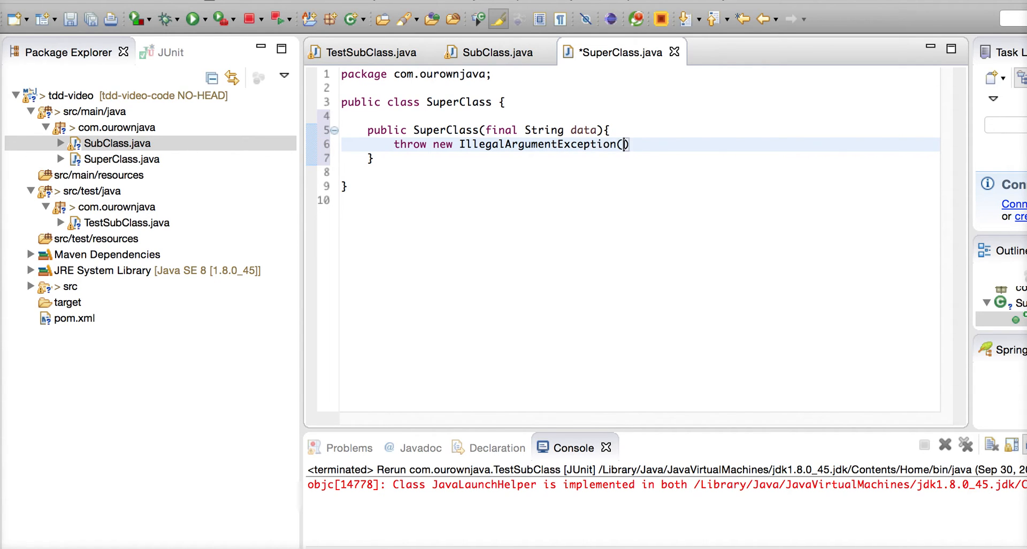
{"action": "type", "text": "\"D\""}
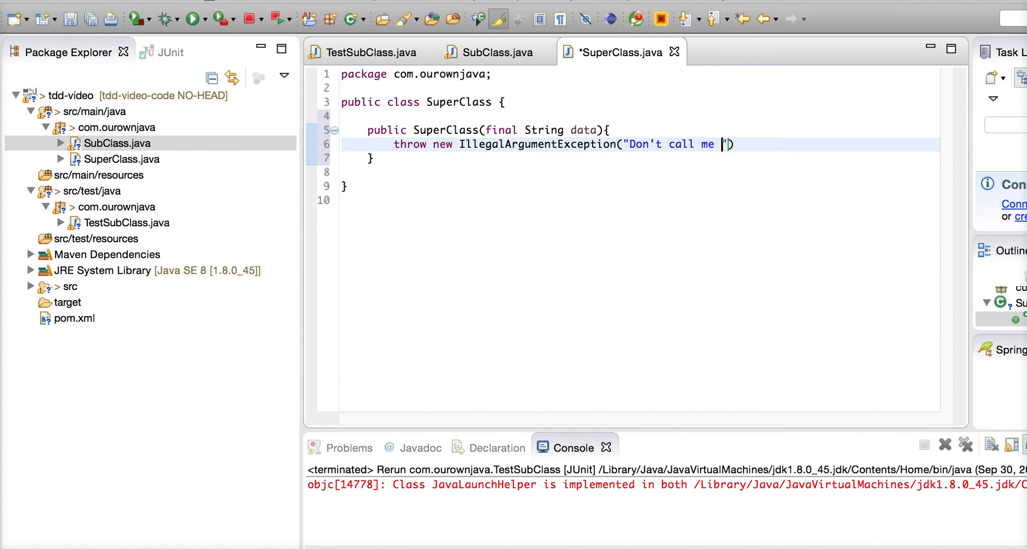
{"action": "type", "text": "please!!"}
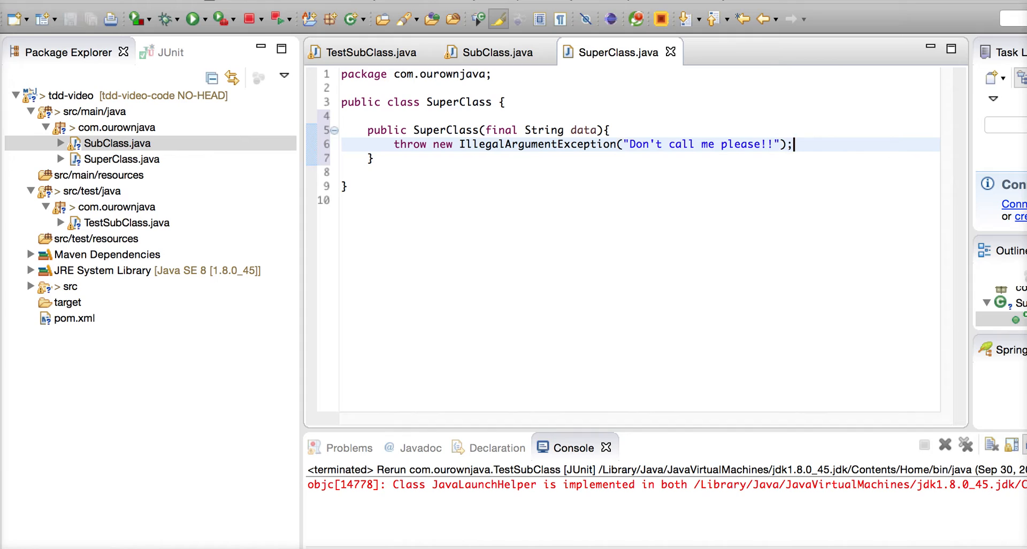
{"action": "left_click", "coordinate": [491, 52]}
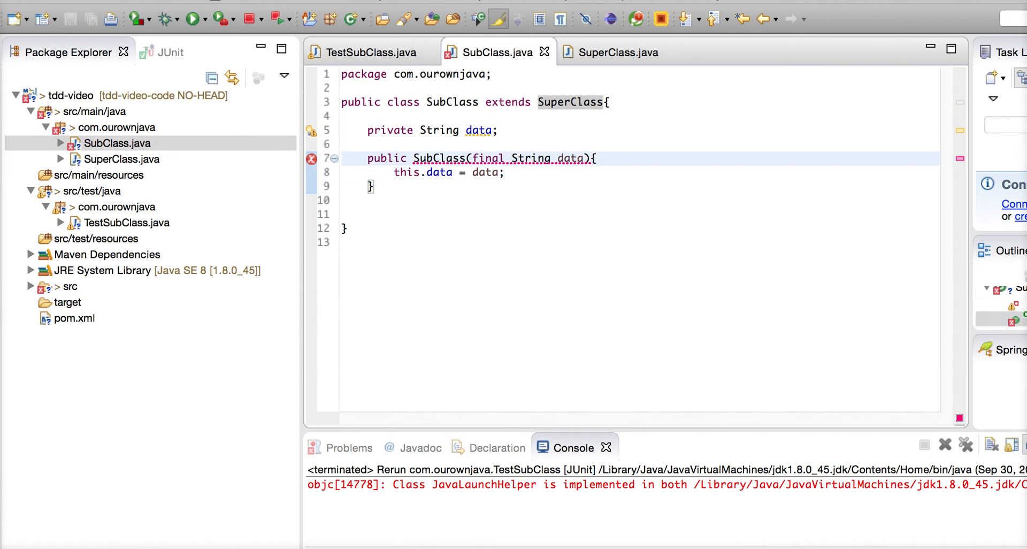
Add super(data); as the first line of the SubClass constructor, then go to TestSubClass.
{"action": "type", "text": "suo"}
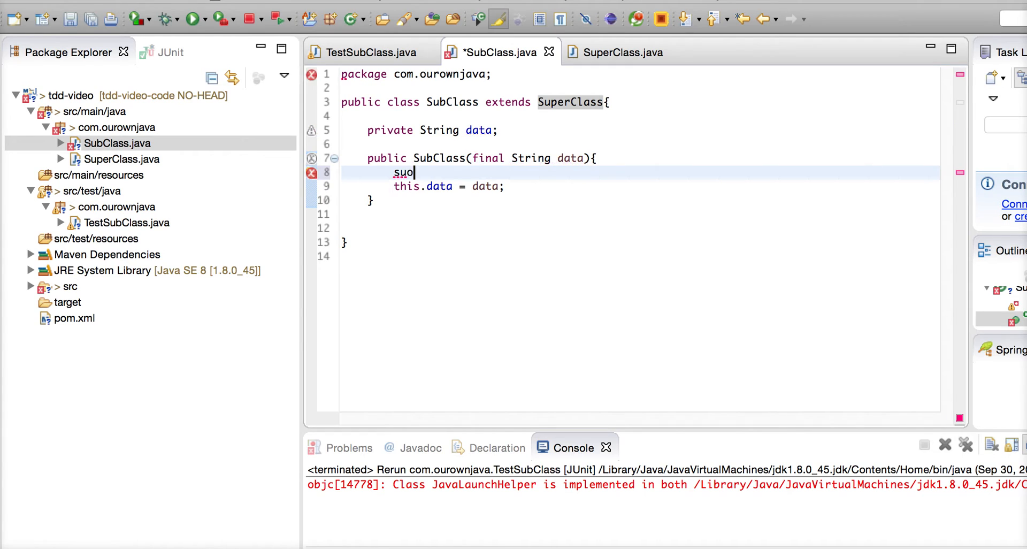
{"action": "type", "text": "per(data);"}
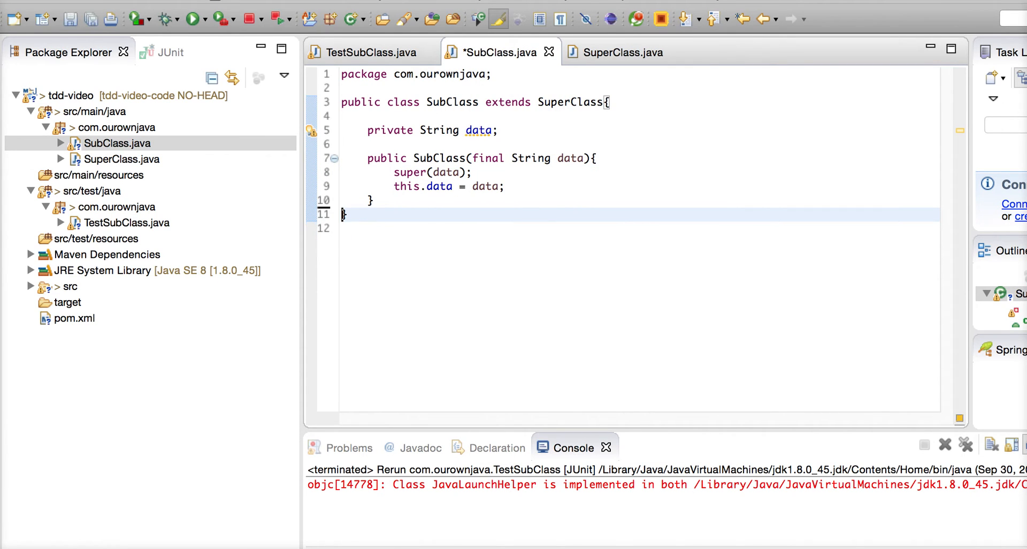
{"action": "left_click", "coordinate": [368, 52]}
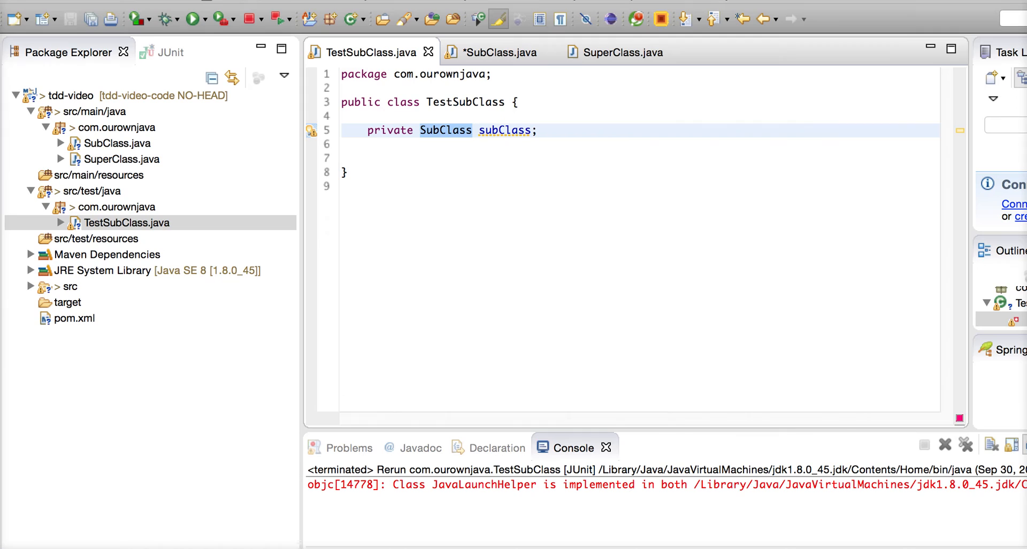
{"action": "type", "text": "pulb"}
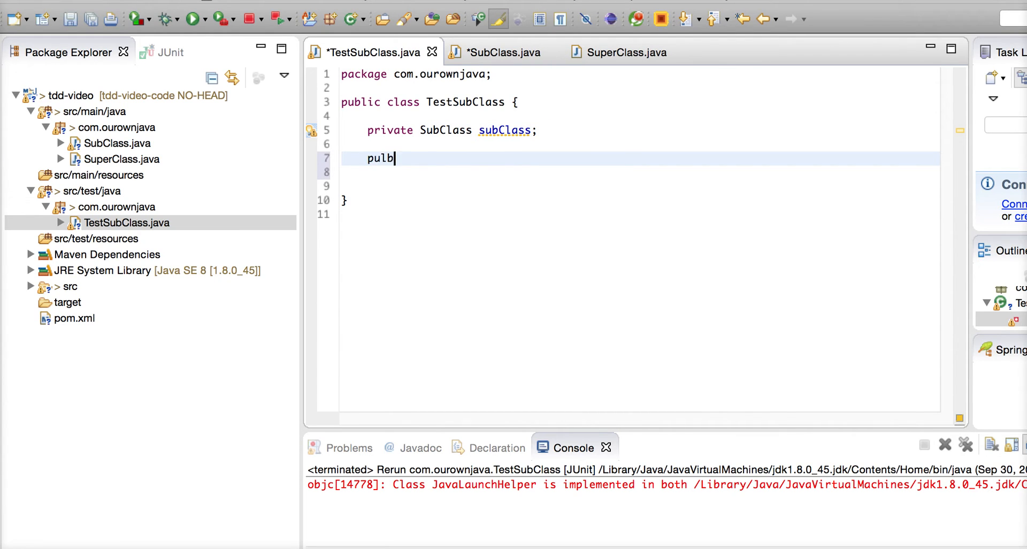
{"action": "type", "text": "publ"}
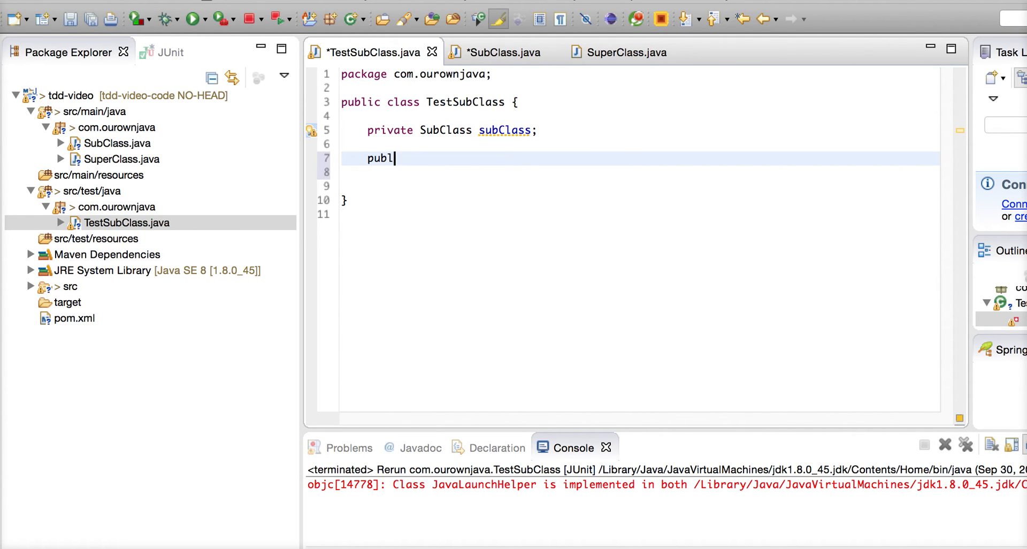
{"action": "type", "text": "ic void"}
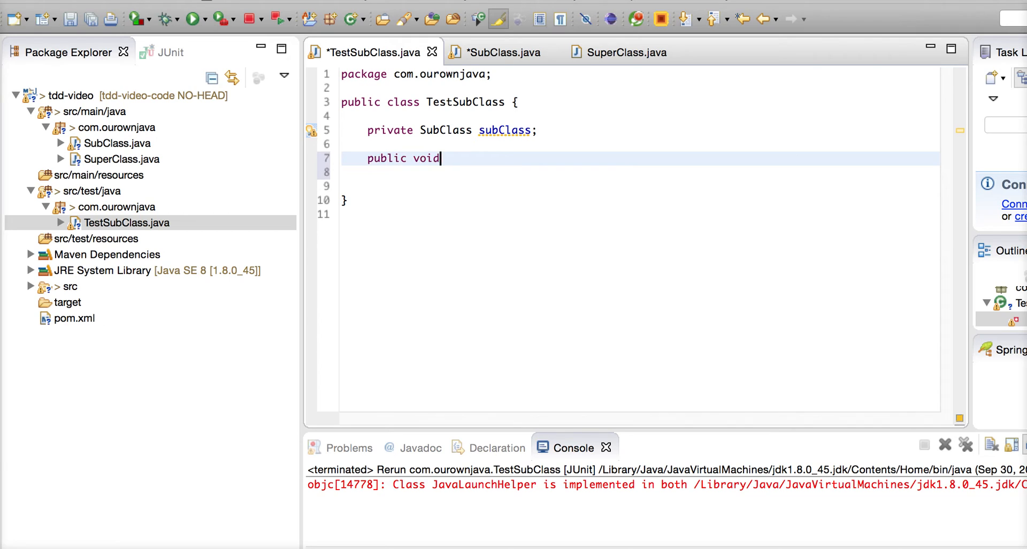
{"action": "type", "text": "shouldGetD"}
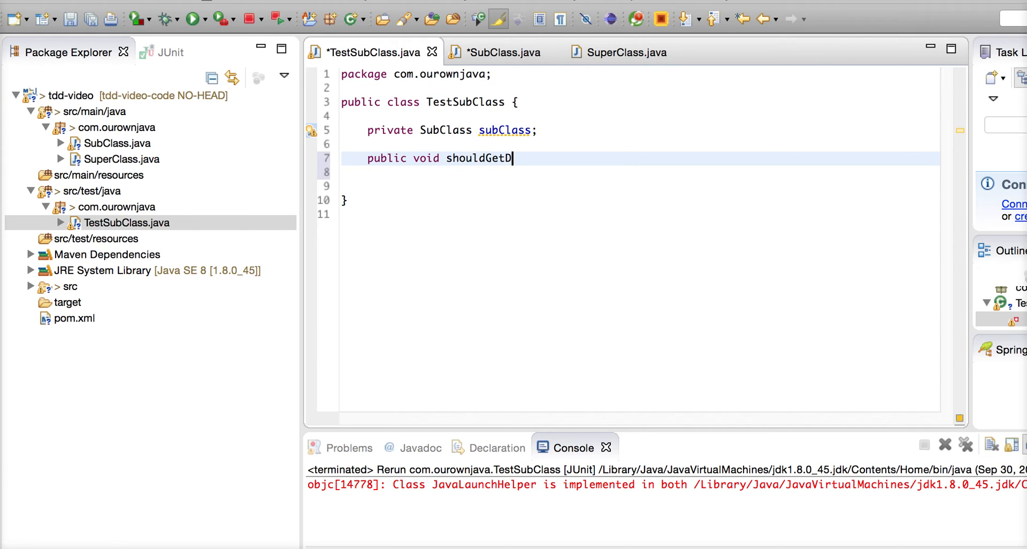
{"action": "type", "text": "ata(){"}
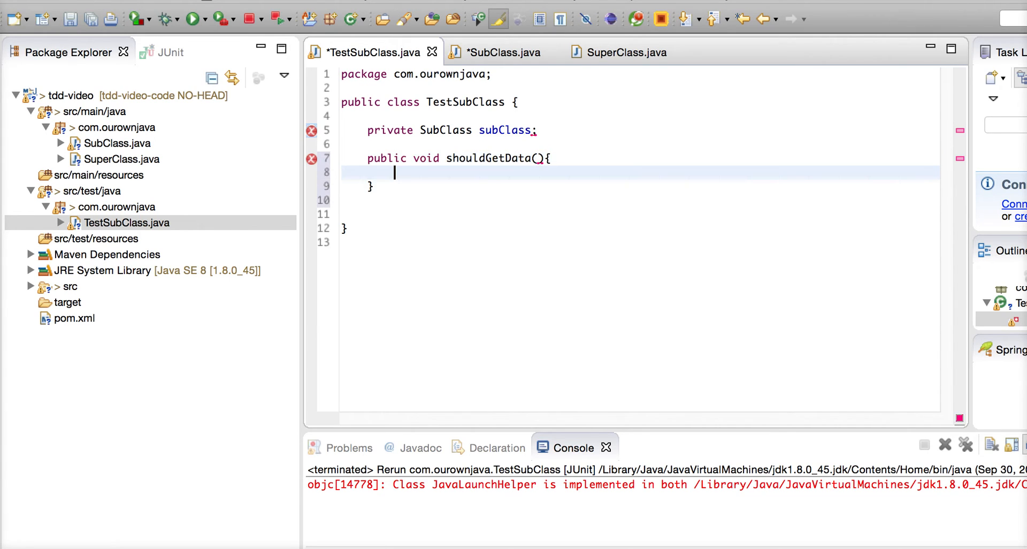
{"action": "type", "text": "@"}
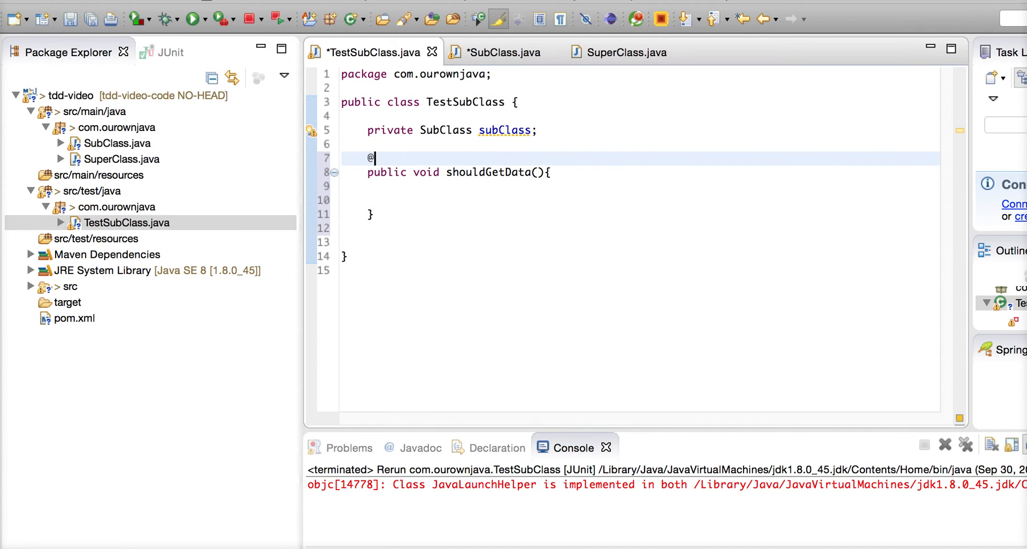
{"action": "type", "text": "Test"}
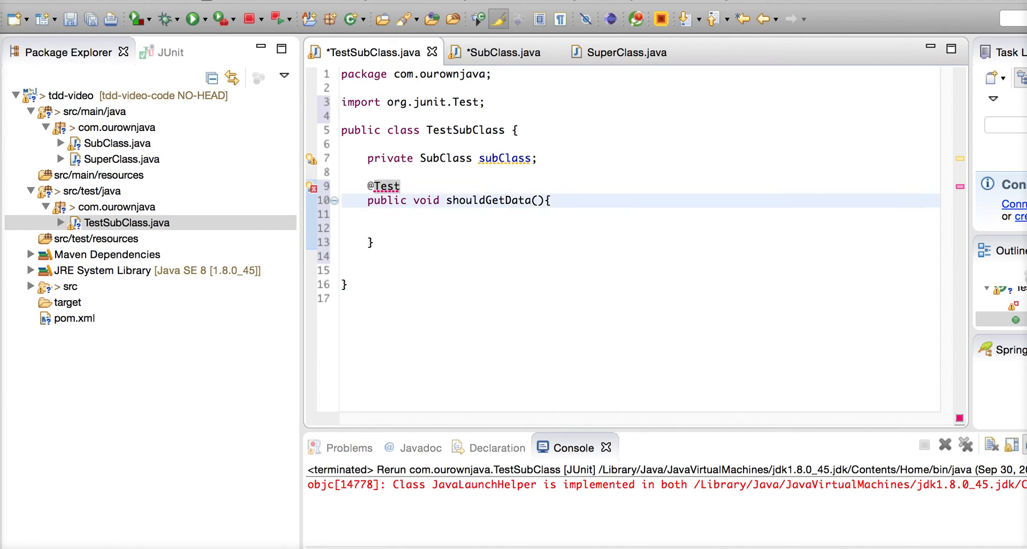
{"action": "key", "text": "Cmd+s"}
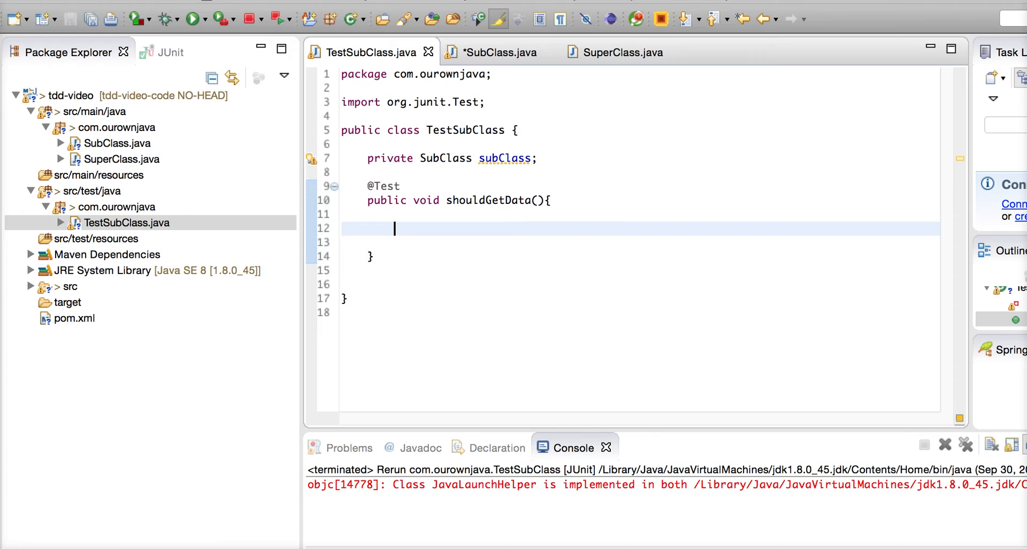
Create new SubClass("Data"), assert getData() equals "Data", and Quick Fix getData() into SubClass.
{"action": "type", "text": "subClass"}
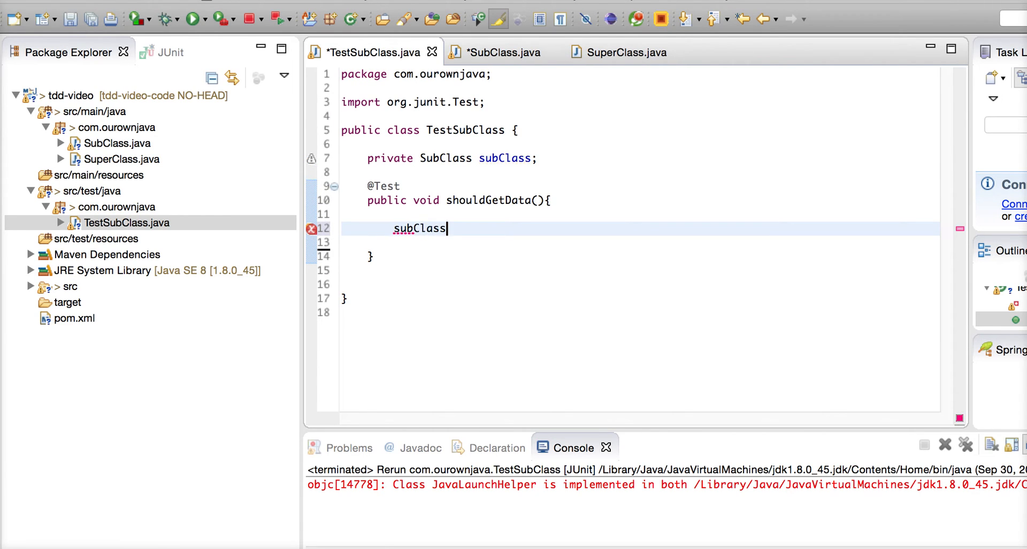
{"action": "type", "text": "= new SubClass(\"Data\");"}
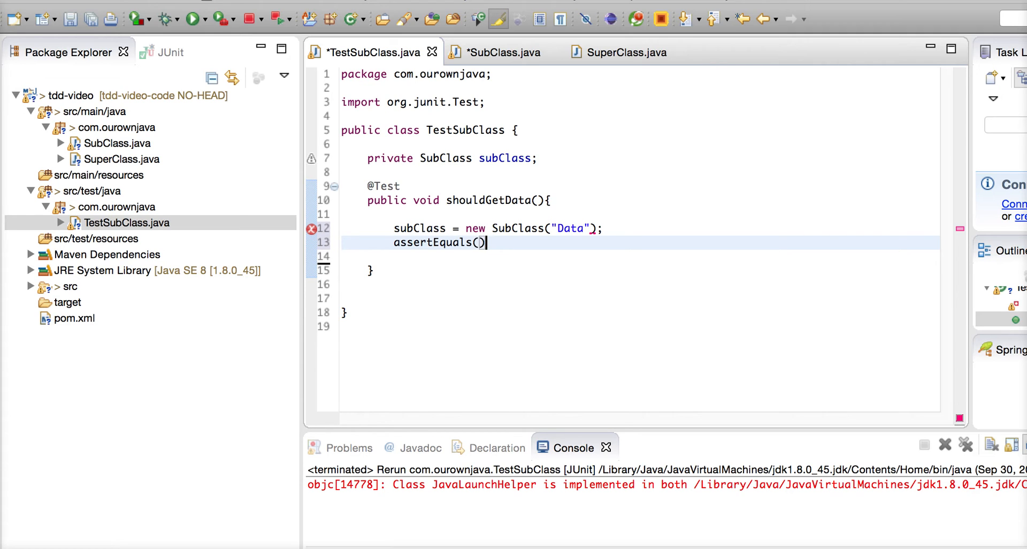
{"action": "type", "text": "\"Data\""}
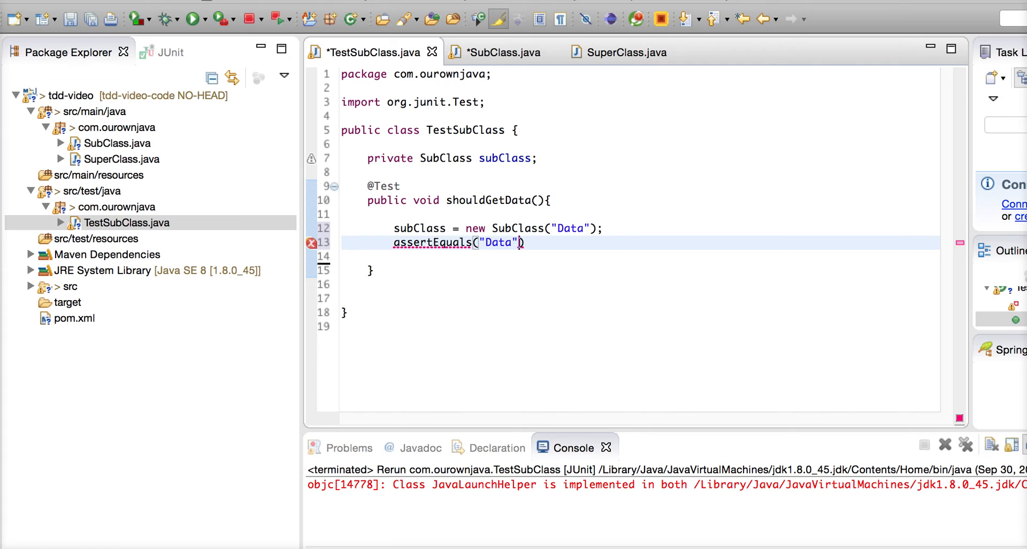
{"action": "type", "text": ", subClas"}
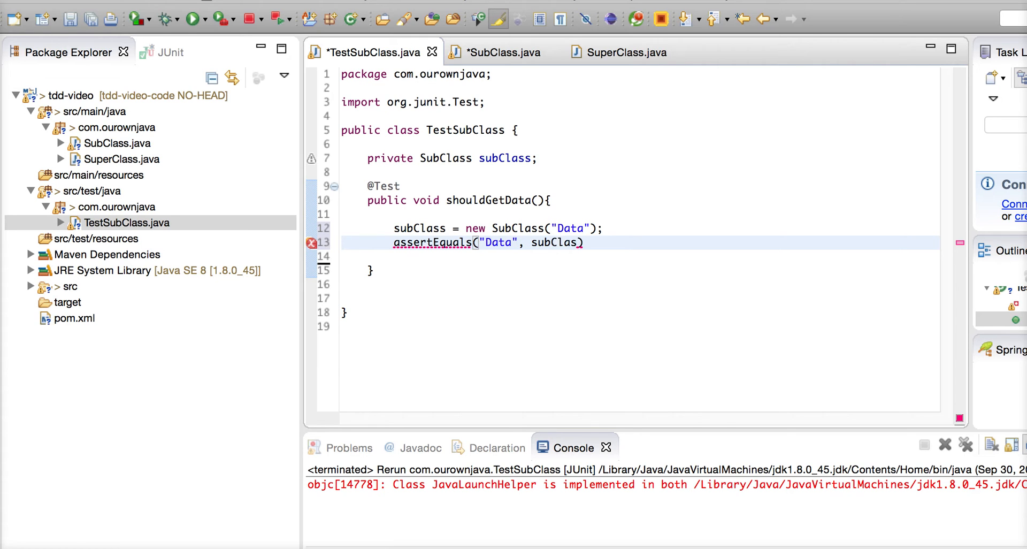
{"action": "type", "text": ".getDta"}
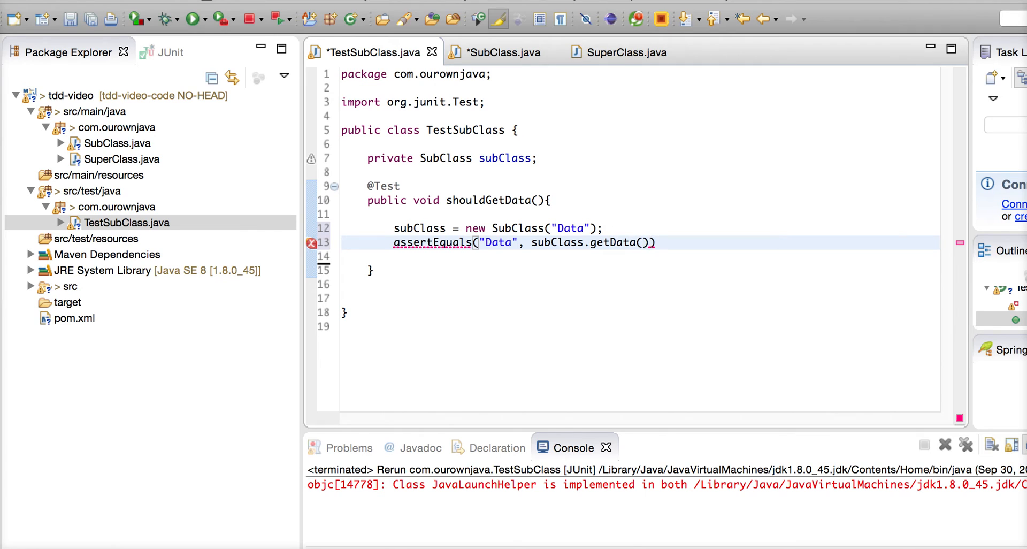
{"action": "key", "text": "Cmd+s"}
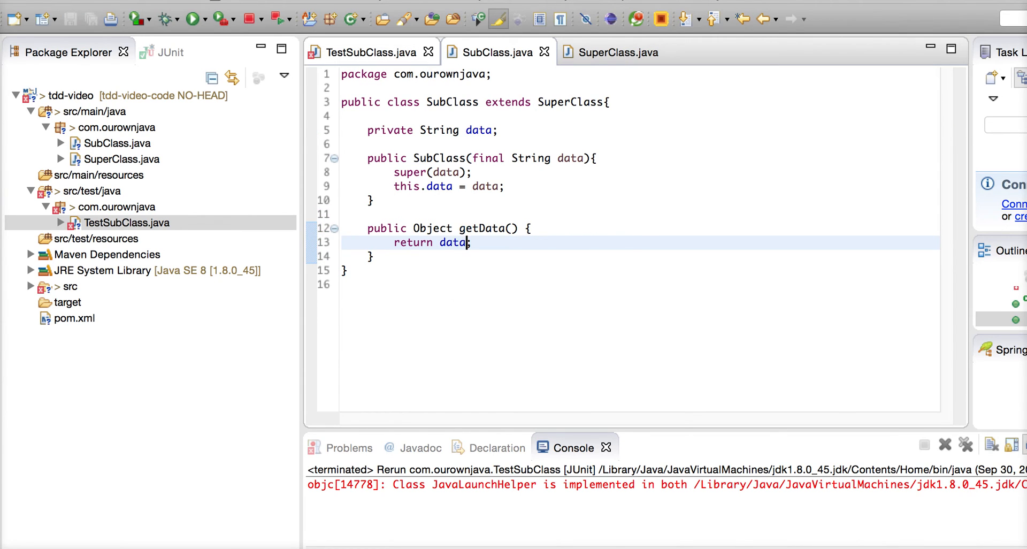
Import static org.junit.Assert.* and run as JUnit test, which errors with the IllegalArgumentException.
{"action": "left_click", "coordinate": [370, 52]}
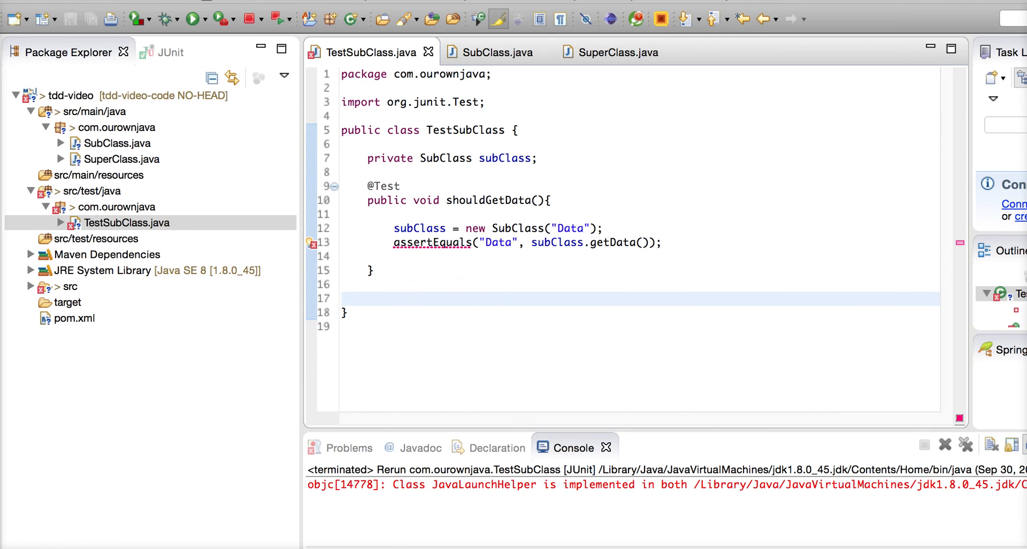
{"action": "type", "text": "import static org.junit.Assert.*;"}
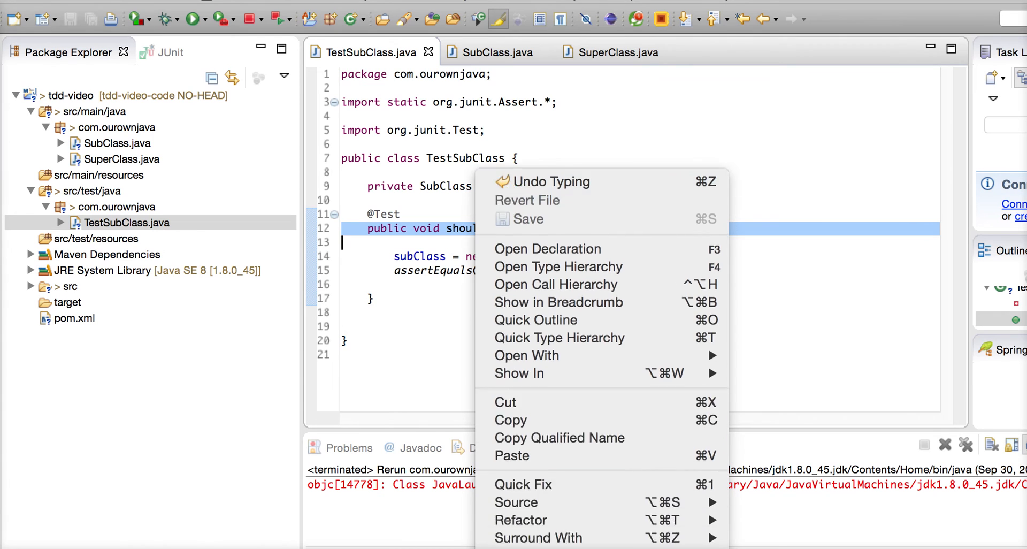
{"action": "mouse_move", "coordinate": [516, 404]}
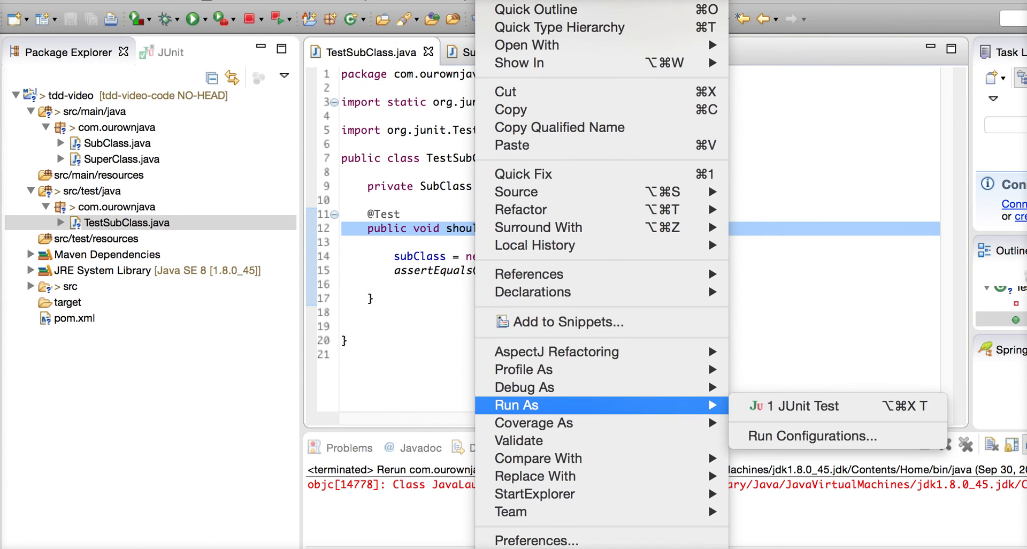
{"action": "left_click", "coordinate": [800, 405]}
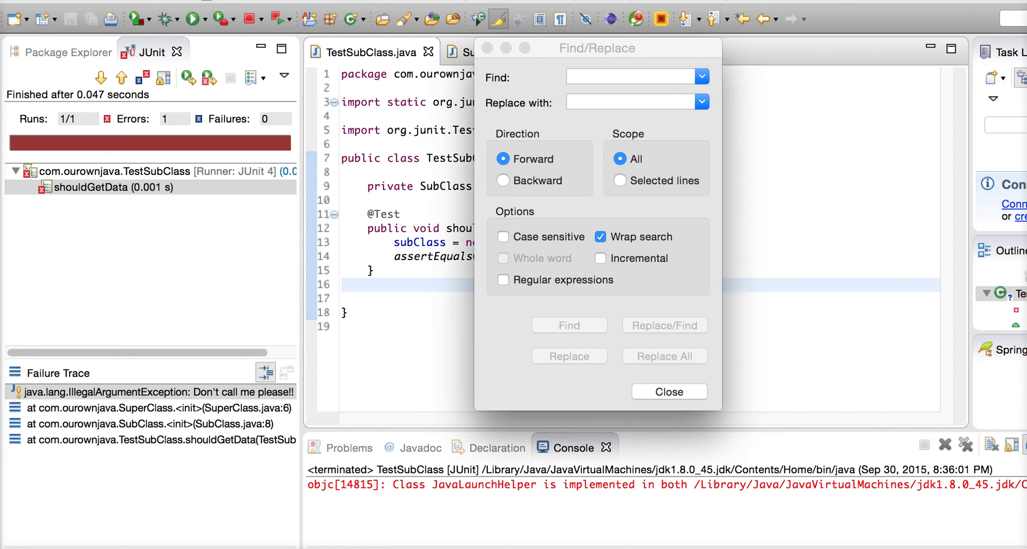
{"action": "left_click", "coordinate": [668, 391]}
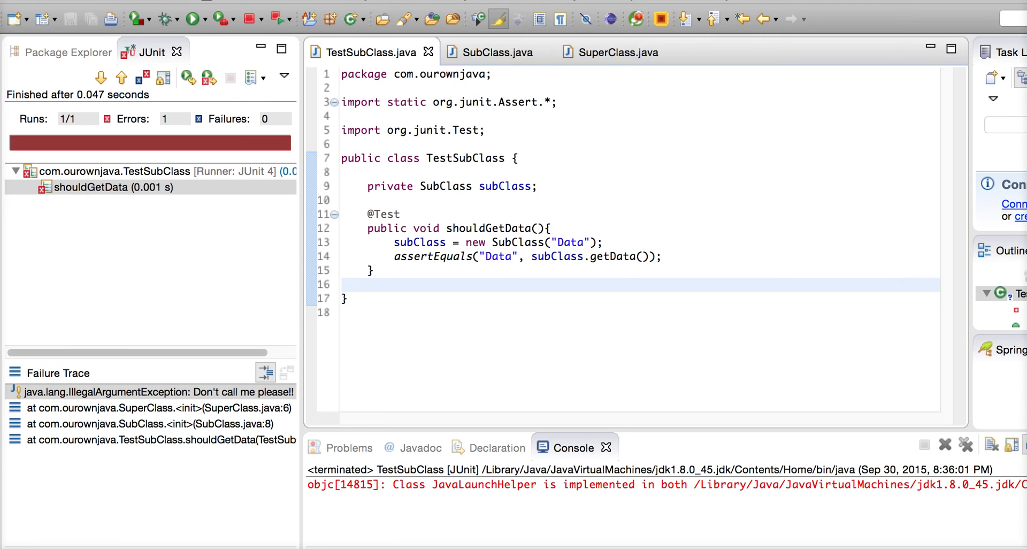
{"action": "left_click", "coordinate": [344, 285]}
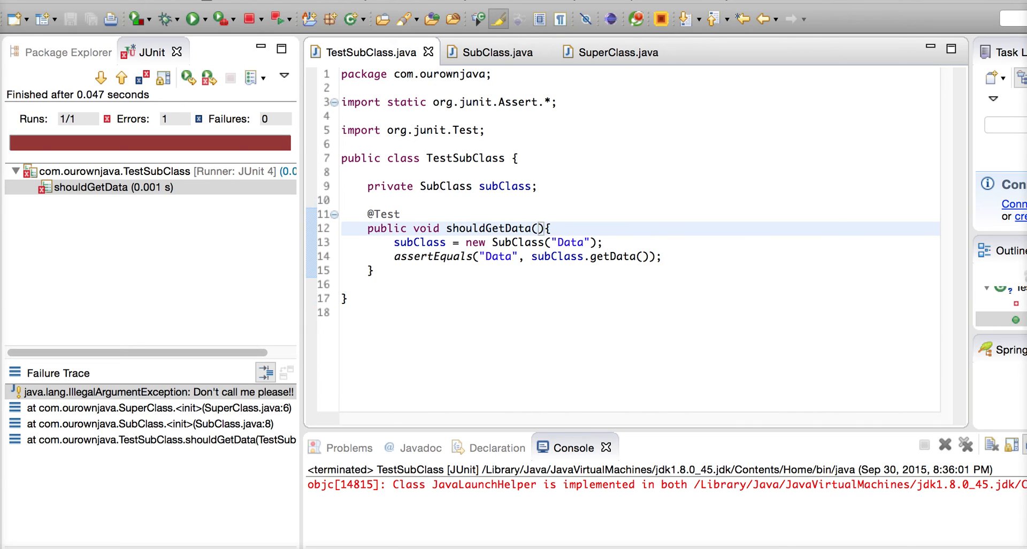
{"action": "type", "text": "@Mo"}
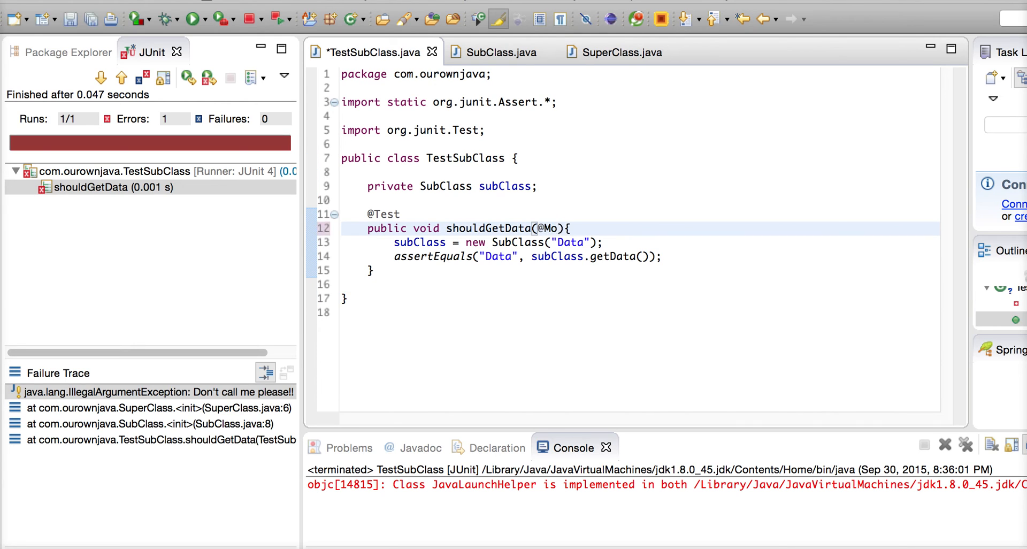
{"action": "type", "text": "c"}
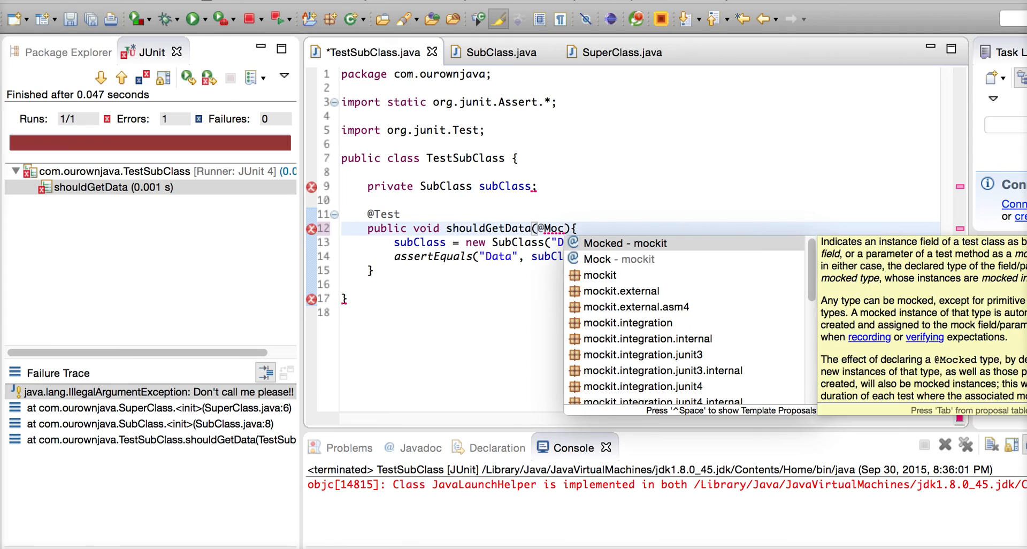
{"action": "left_click", "coordinate": [619, 243]}
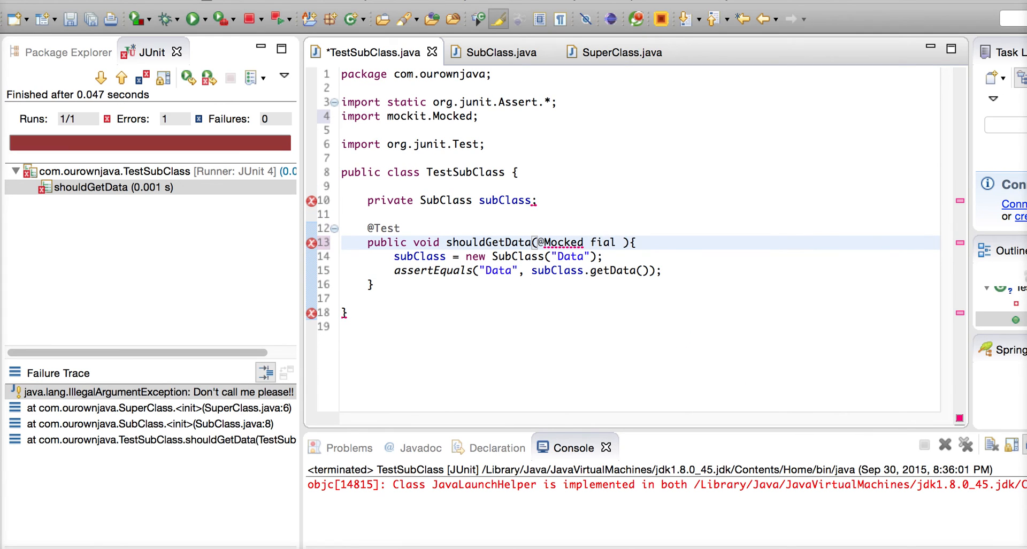
{"action": "type", "text": "SuperClas"}
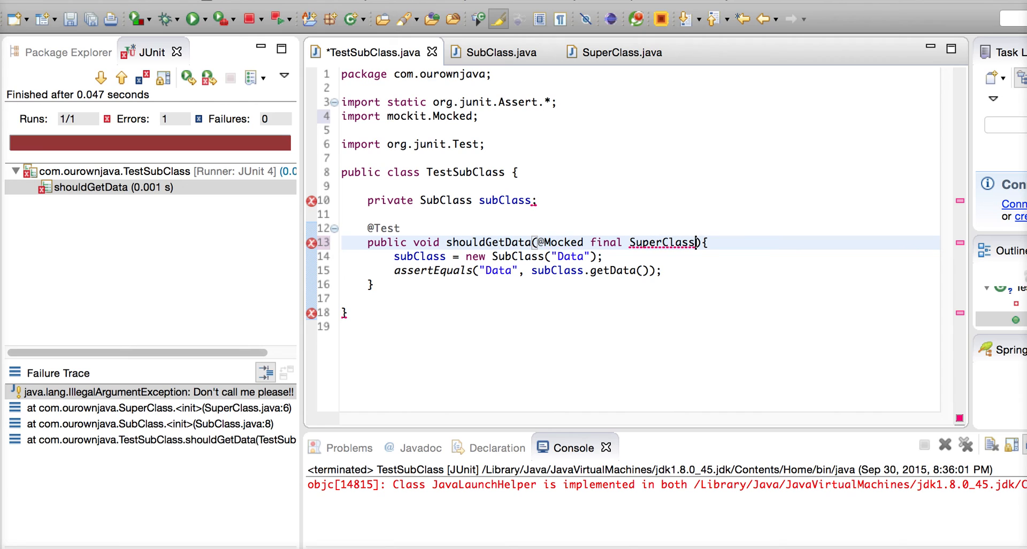
{"action": "type", "text": "superClass"}
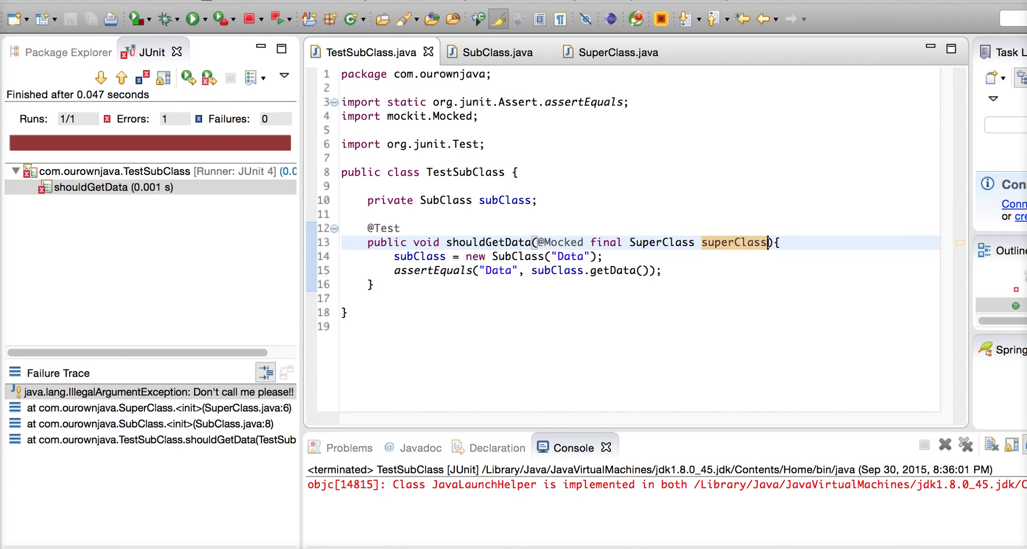
Rerun the test from the JUnit view so it passes green, then view SuperClass's throwing constructor.
{"action": "right_click", "coordinate": [107, 170]}
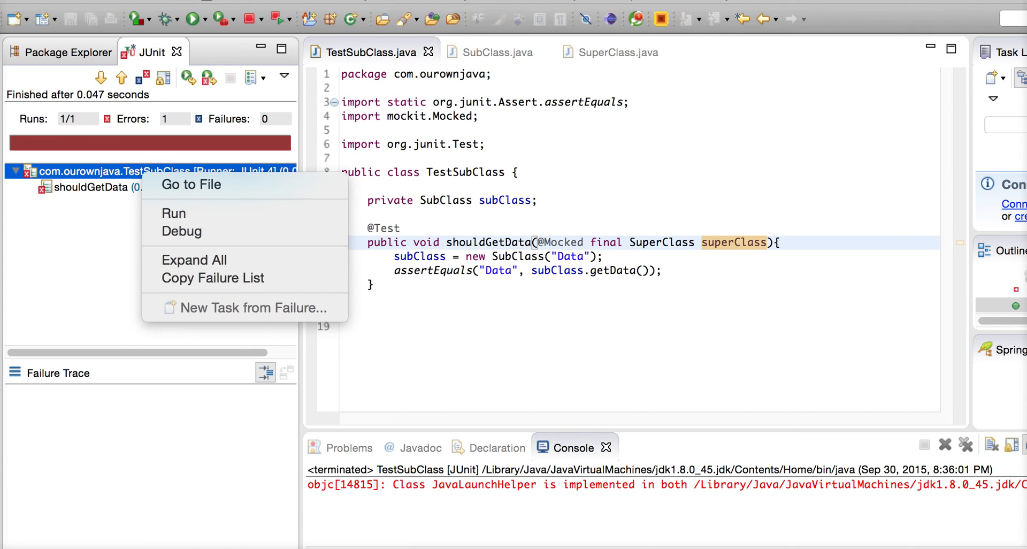
{"action": "left_click", "coordinate": [173, 213]}
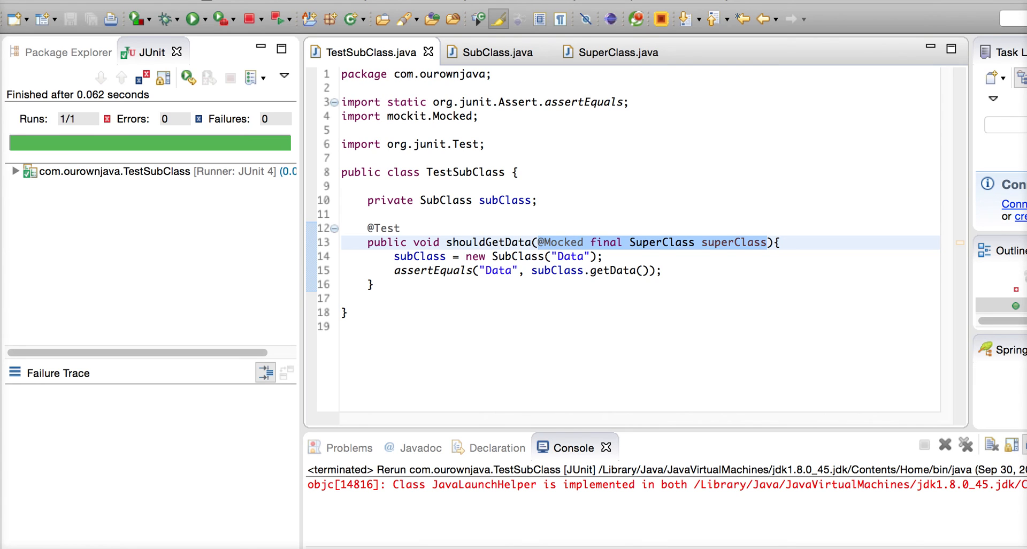
{"action": "left_click", "coordinate": [766, 242]}
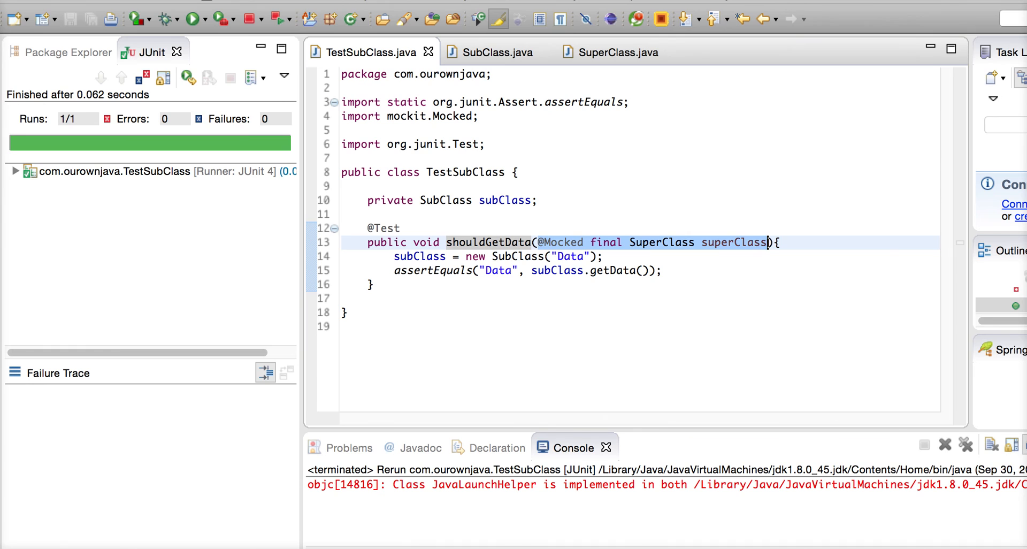
{"action": "left_click", "coordinate": [617, 52]}
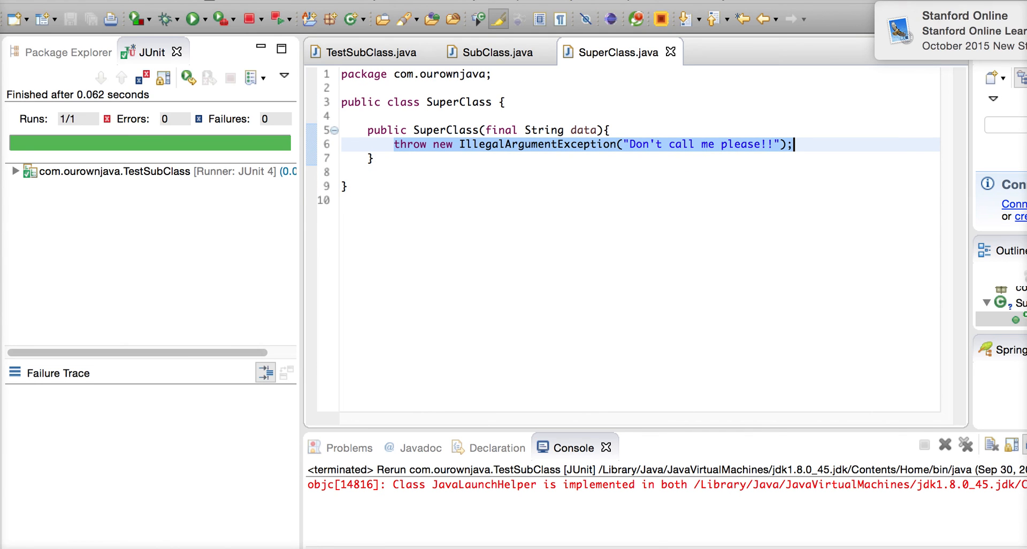
{"action": "left_click", "coordinate": [371, 51]}
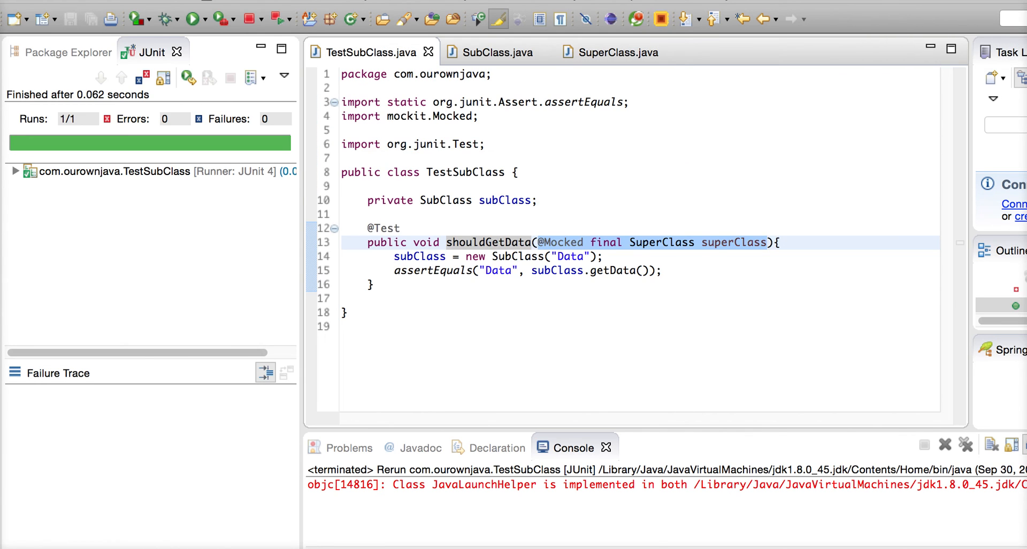
{"action": "key", "text": "Delete"}
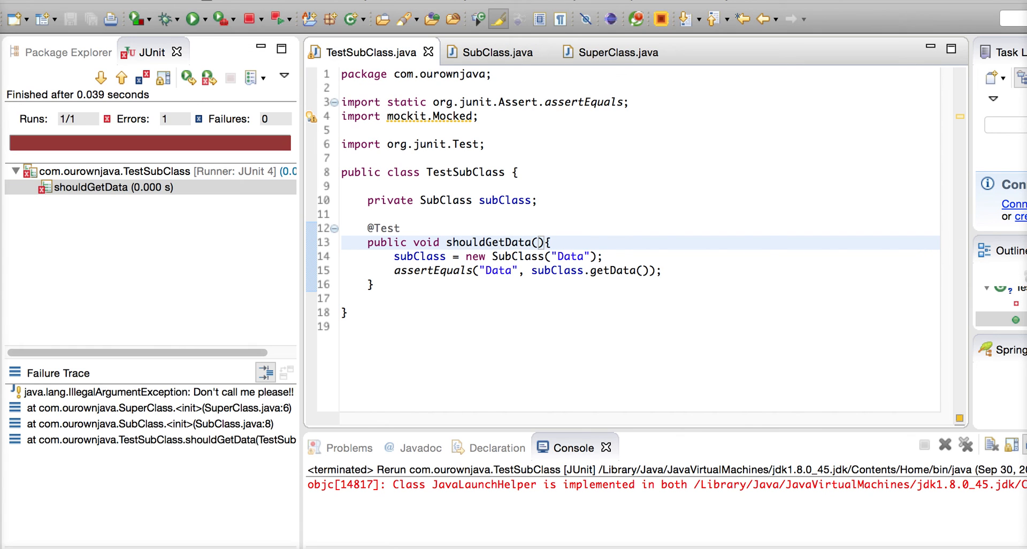
{"action": "type", "text": "@Mocked final SuperClass superClass"}
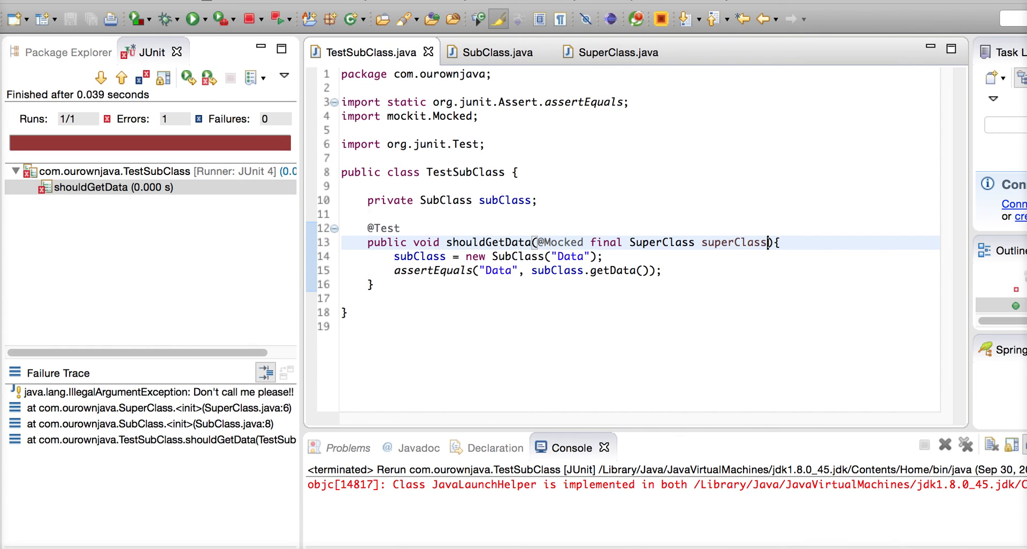